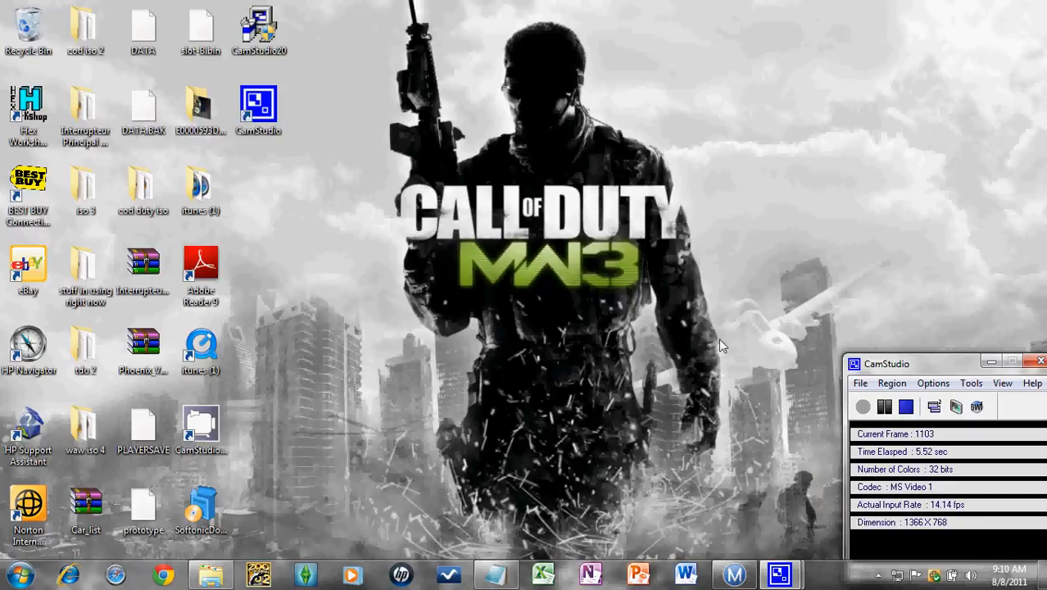
mouse_move(734, 574)
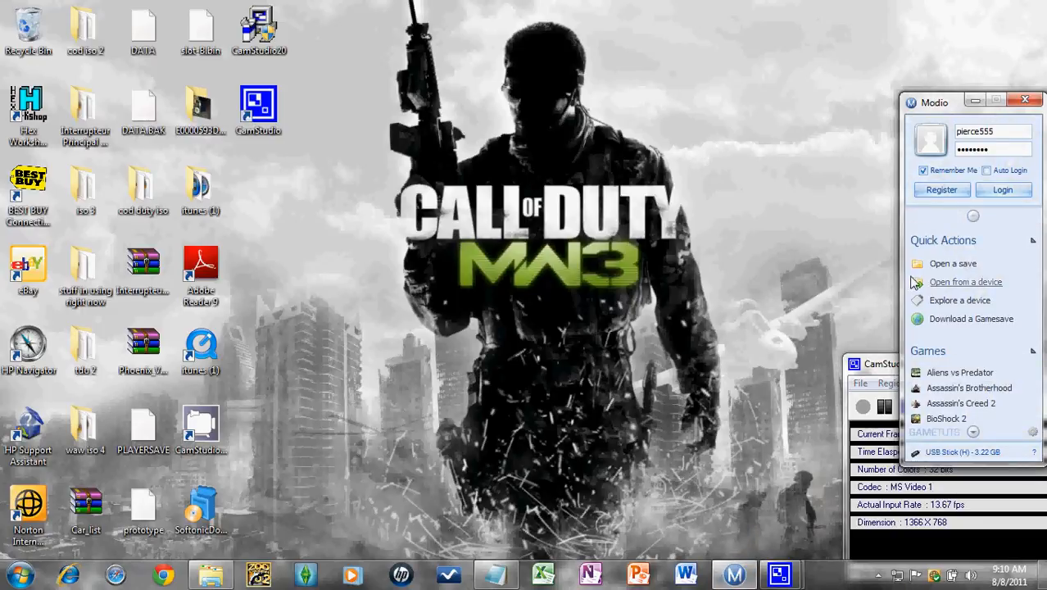
Step: Explore the connected Xbox 360 USB stick to show Partition 0 contents
left_click(966, 282)
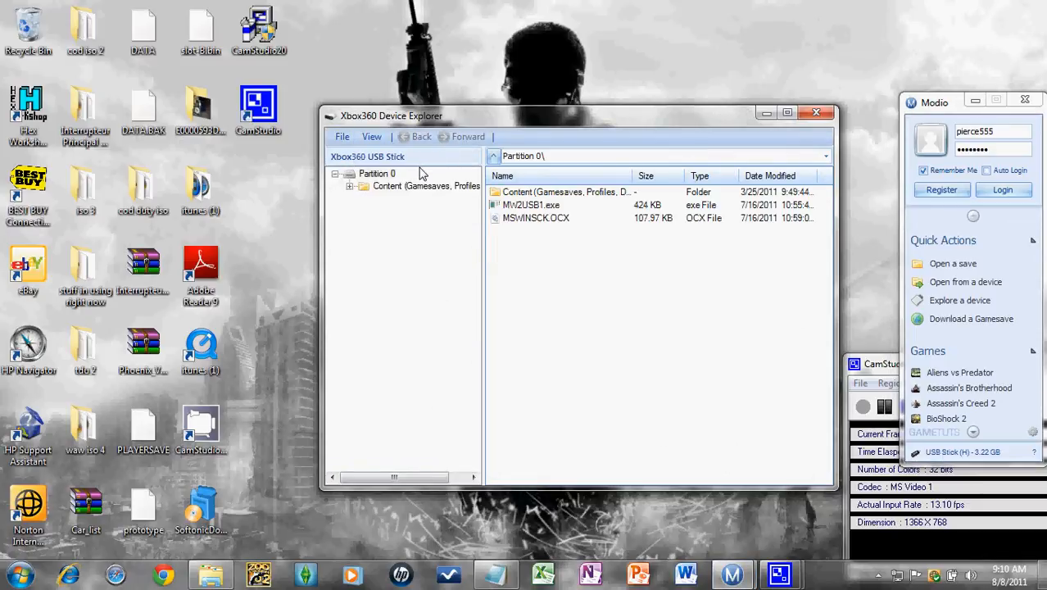
double_click(566, 192)
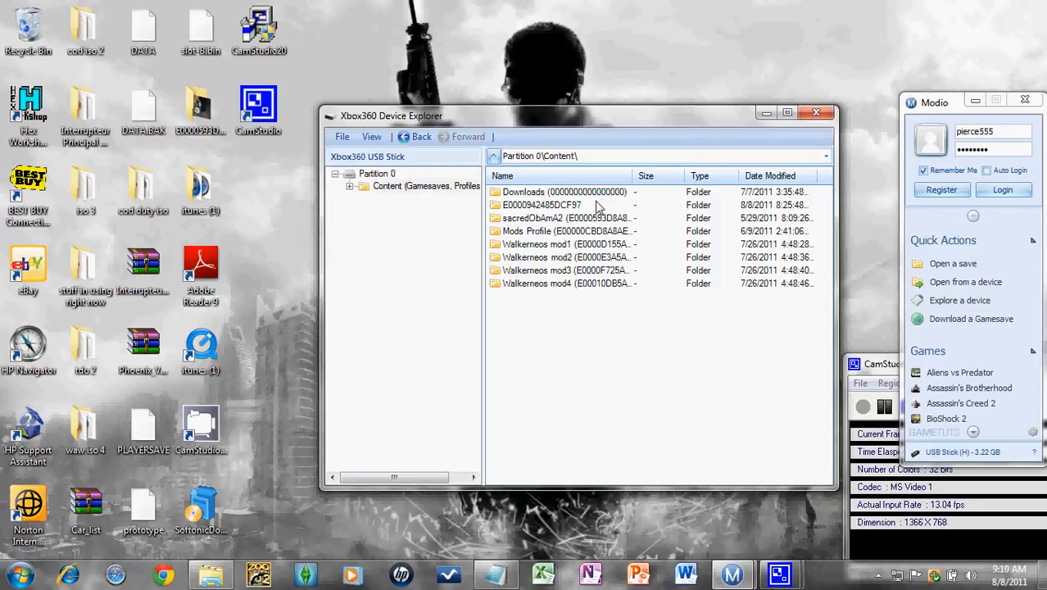
mouse_move(554, 216)
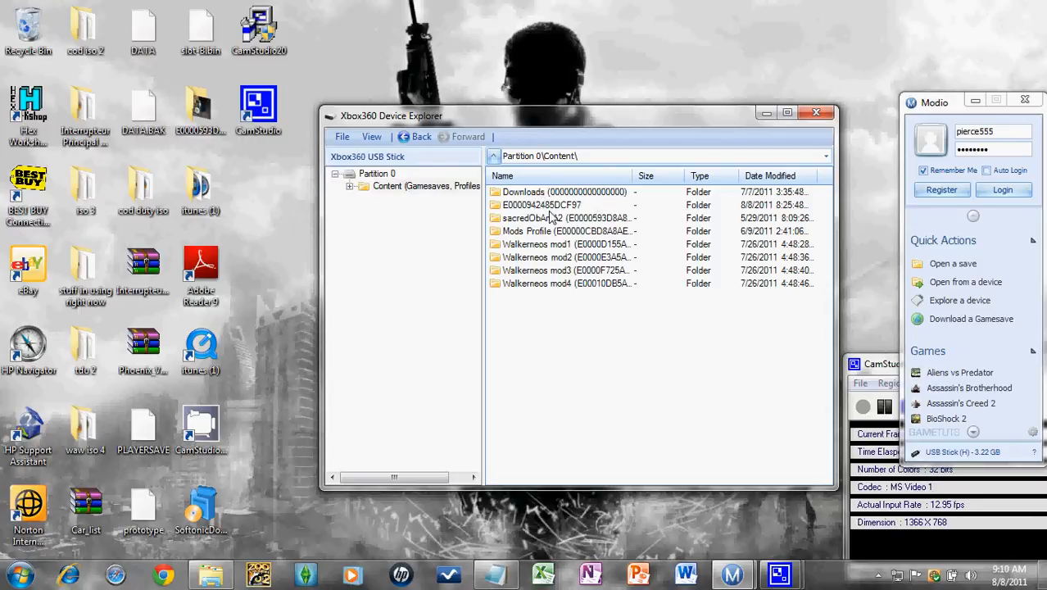
double_click(540, 203)
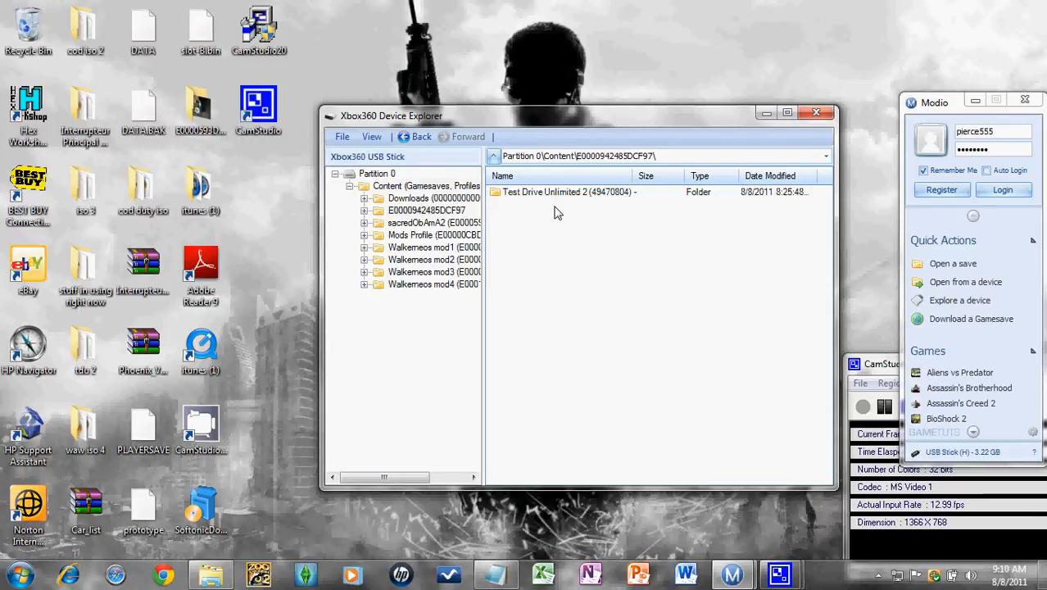
double_click(569, 192)
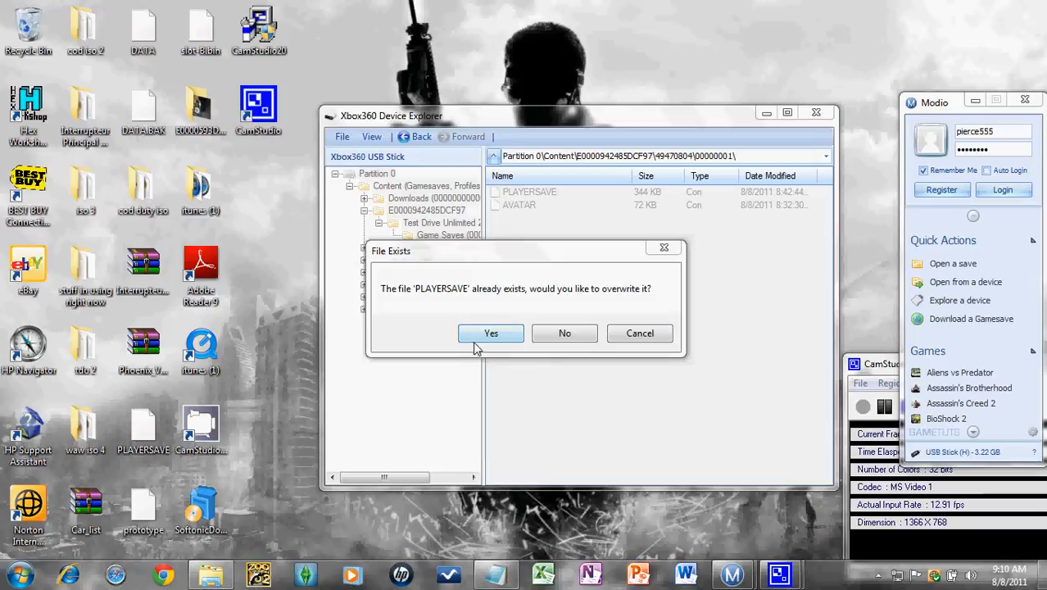
left_click(492, 333)
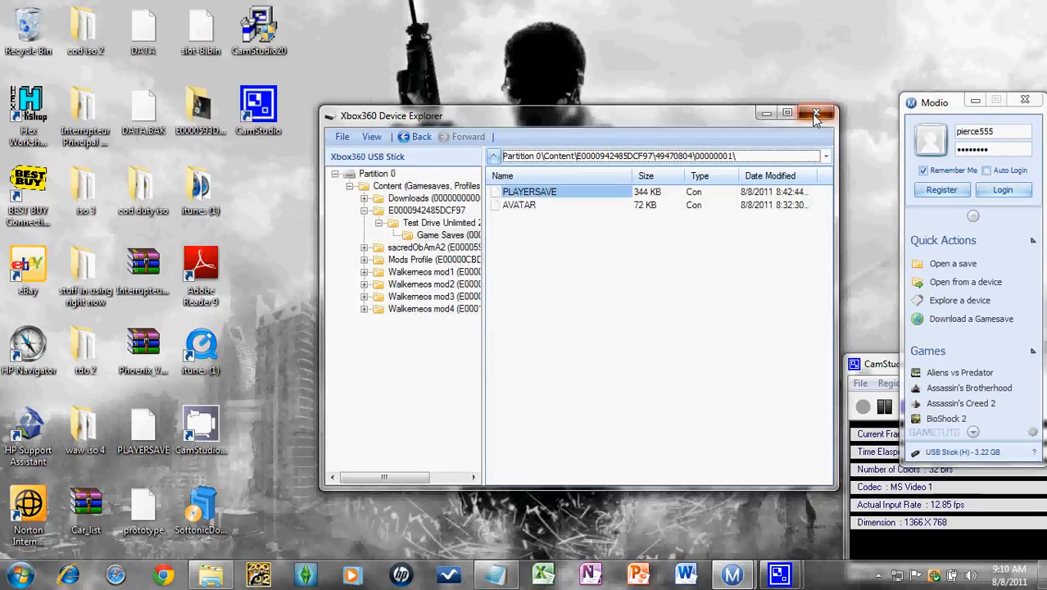
left_click(817, 113)
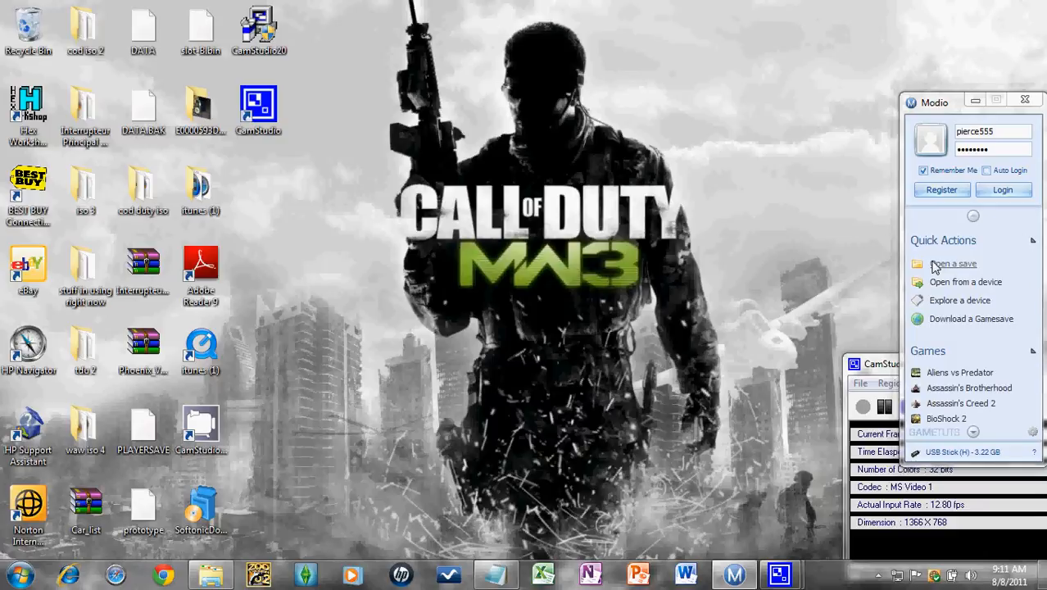
Step: Load the desktop PLAYERSAVE into Modio as a Test Drive Unlimited 2 save
left_click(954, 263)
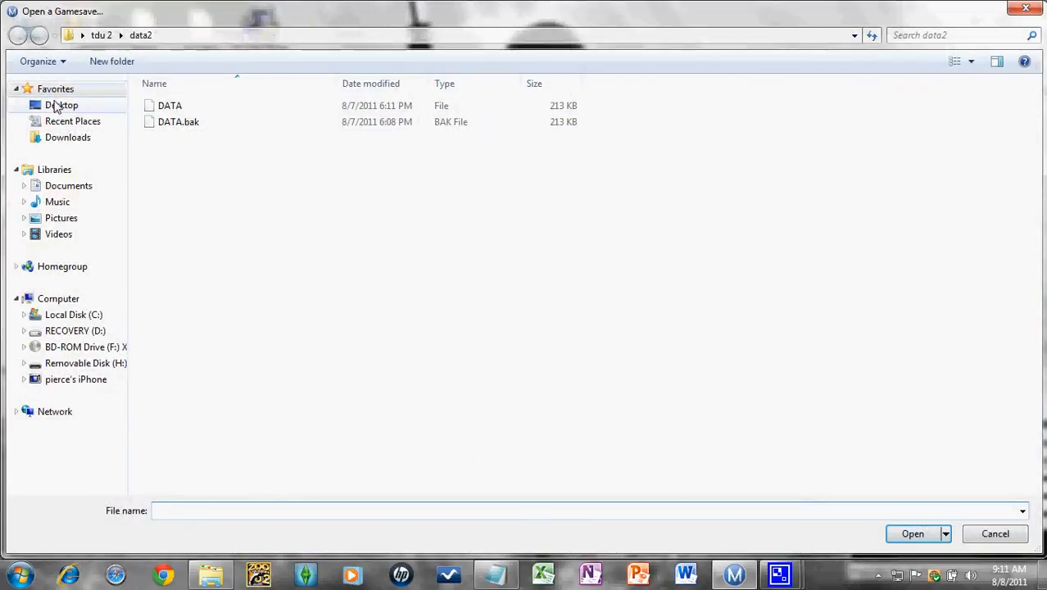
left_click(62, 105)
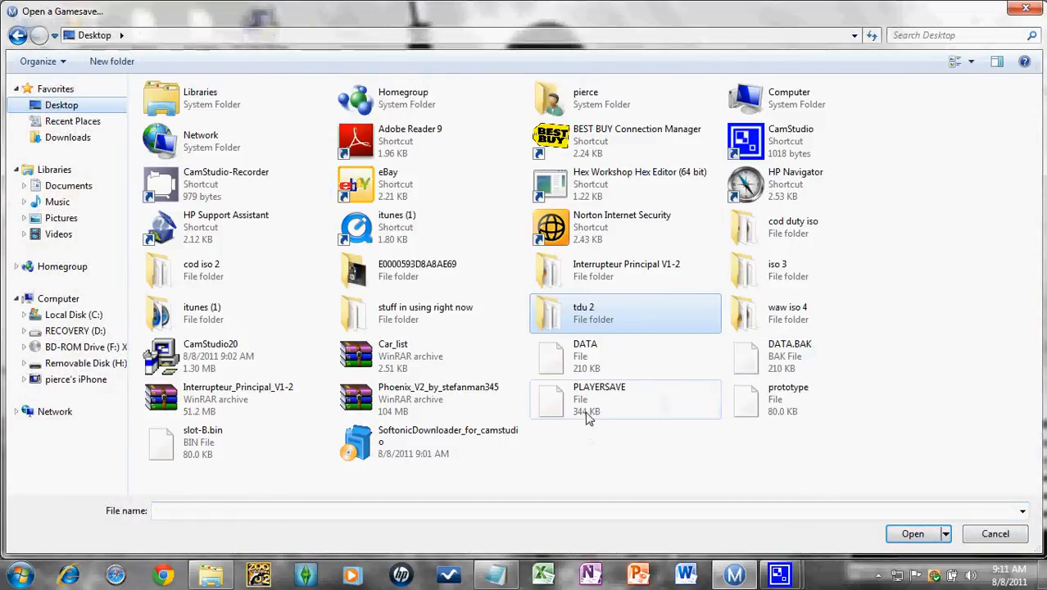
left_click(911, 534)
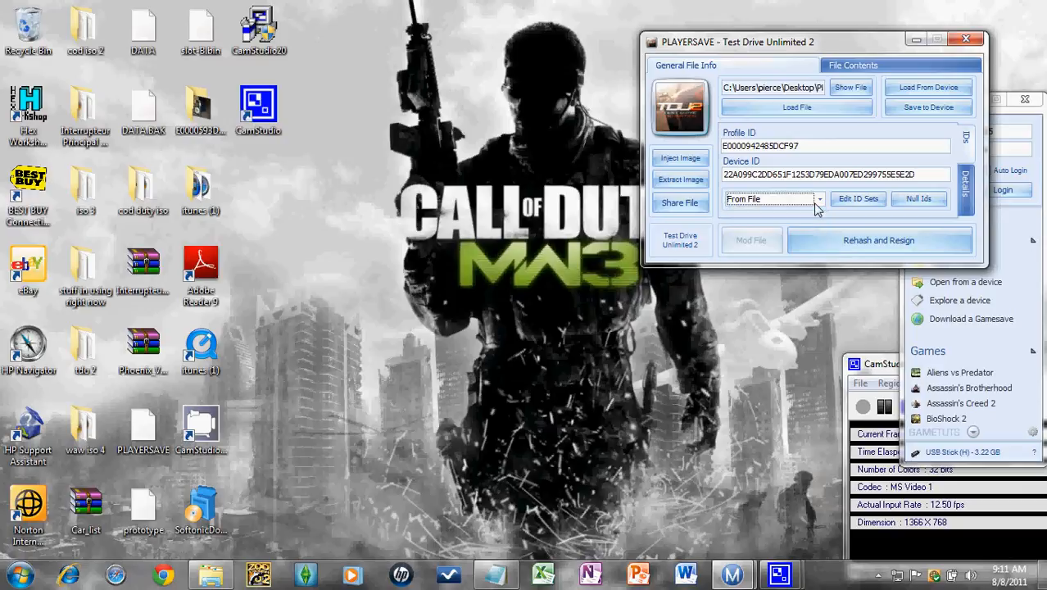
mouse_move(754, 194)
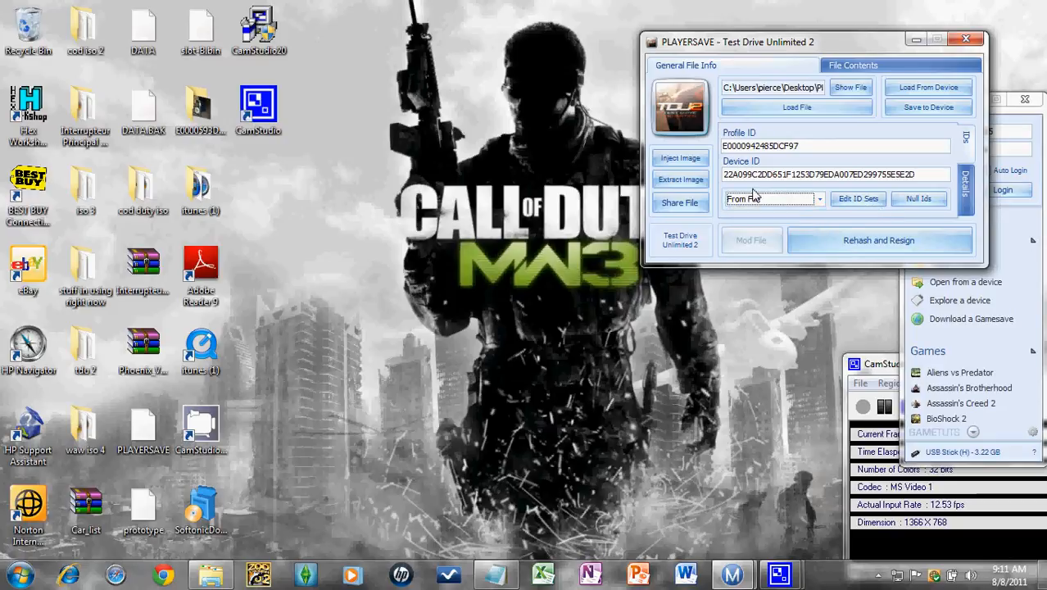
mouse_move(938, 146)
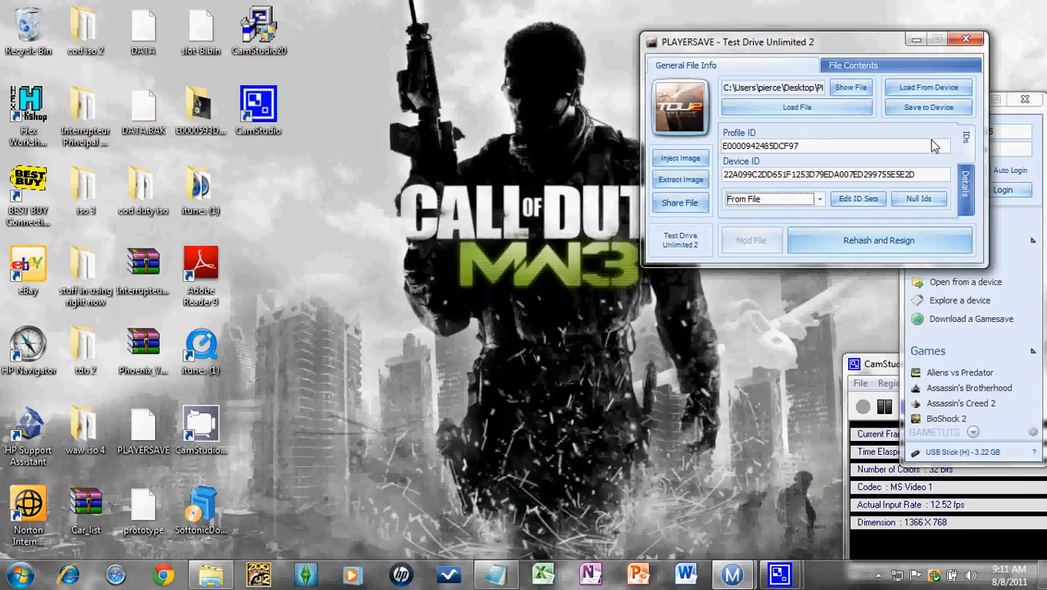
Step: Add a new unnamed ID set and try loading IDs from a device profile
left_click(859, 198)
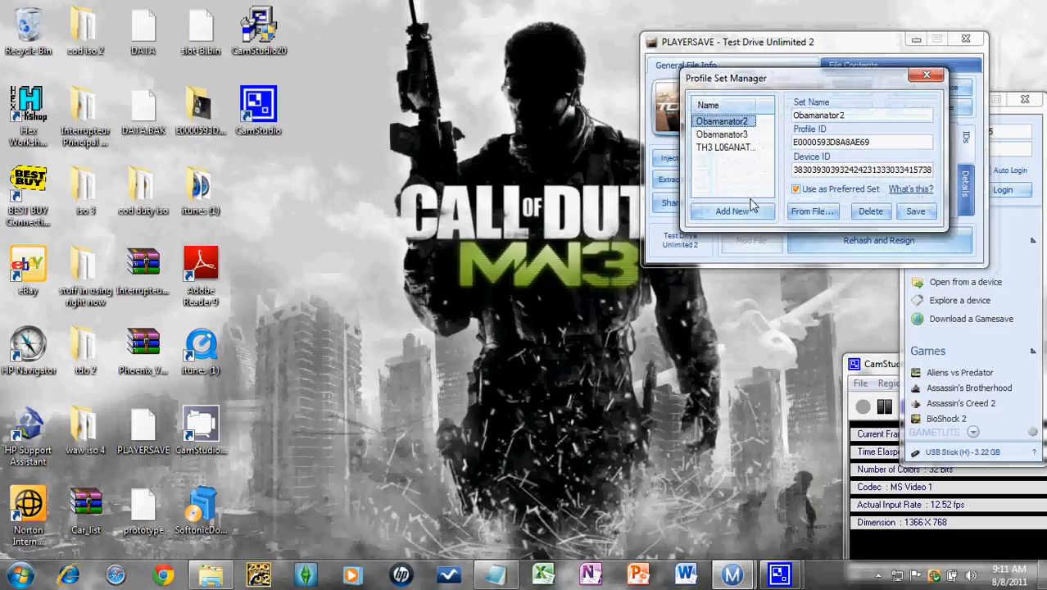
left_click(731, 209)
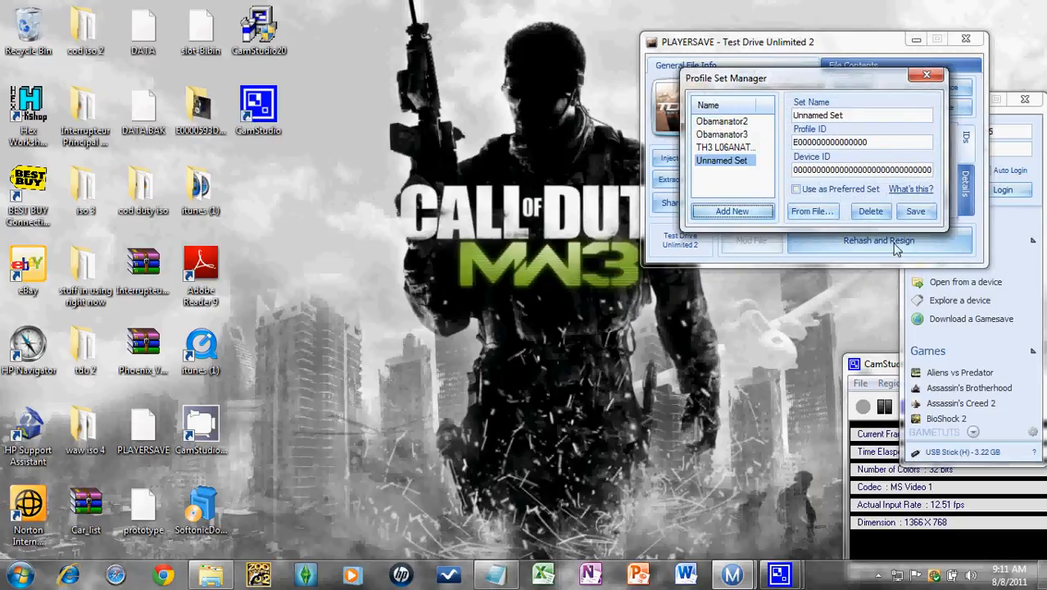
left_click(812, 212)
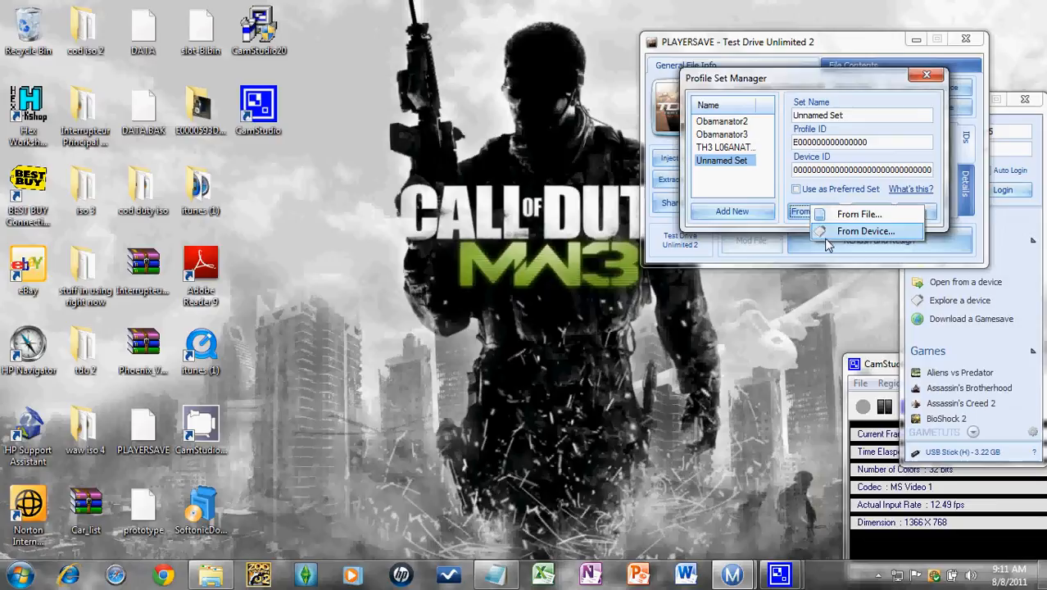
left_click(865, 229)
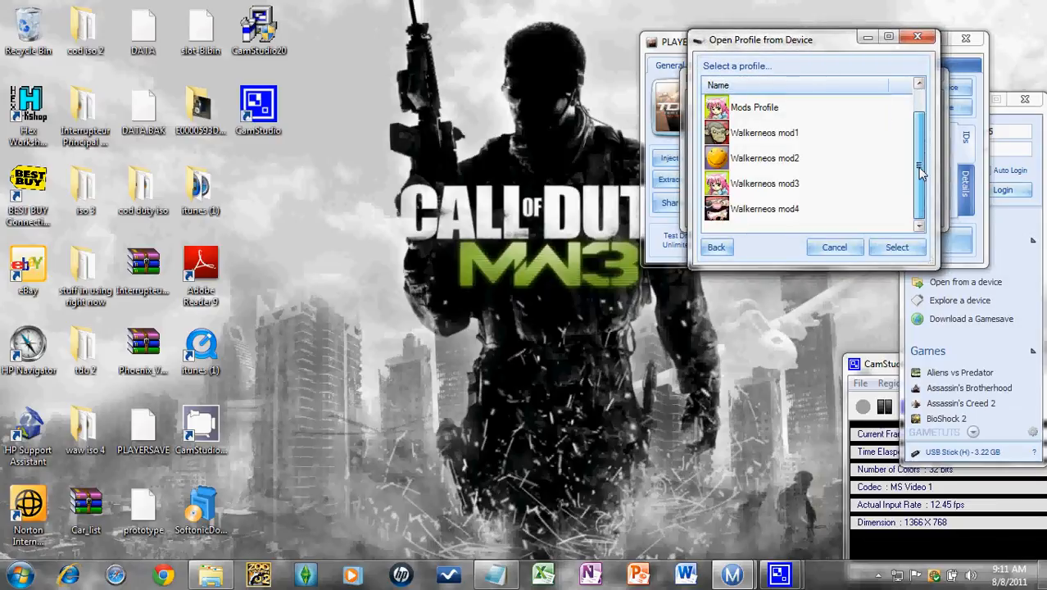
scroll("up", 3)
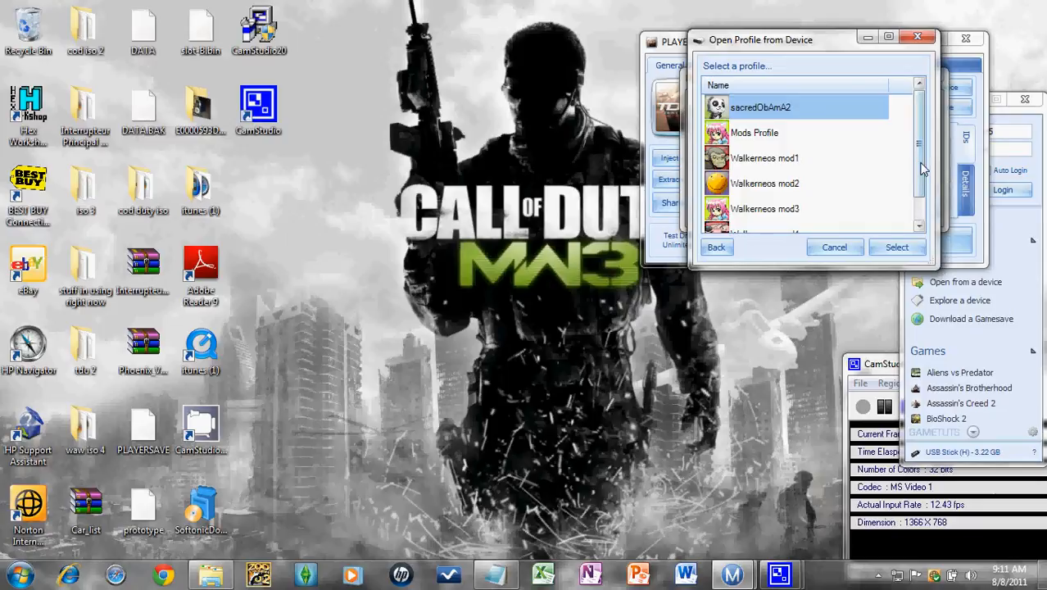
scroll("down", 3)
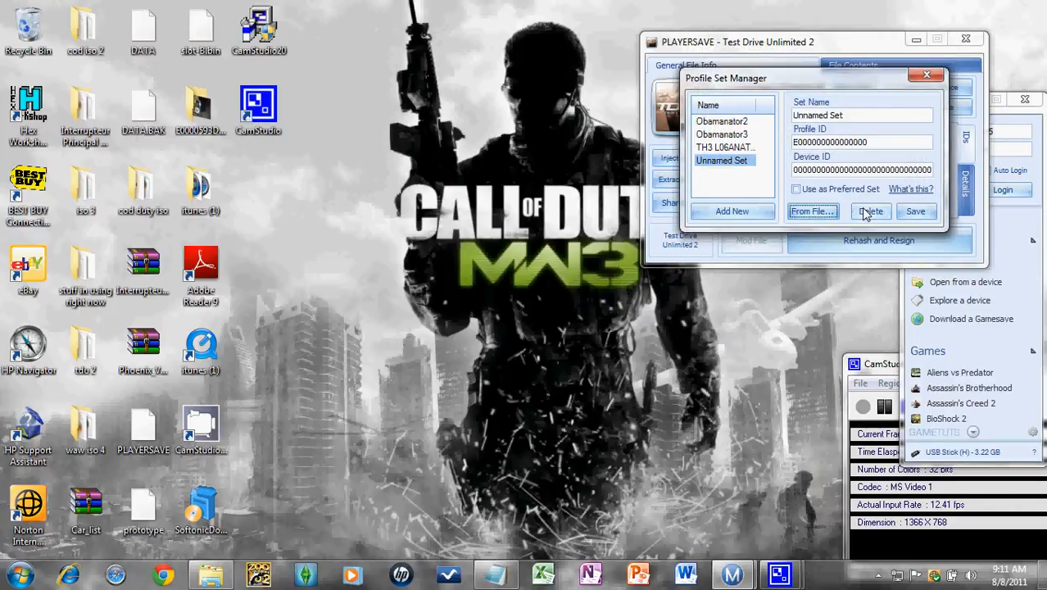
left_click(870, 212)
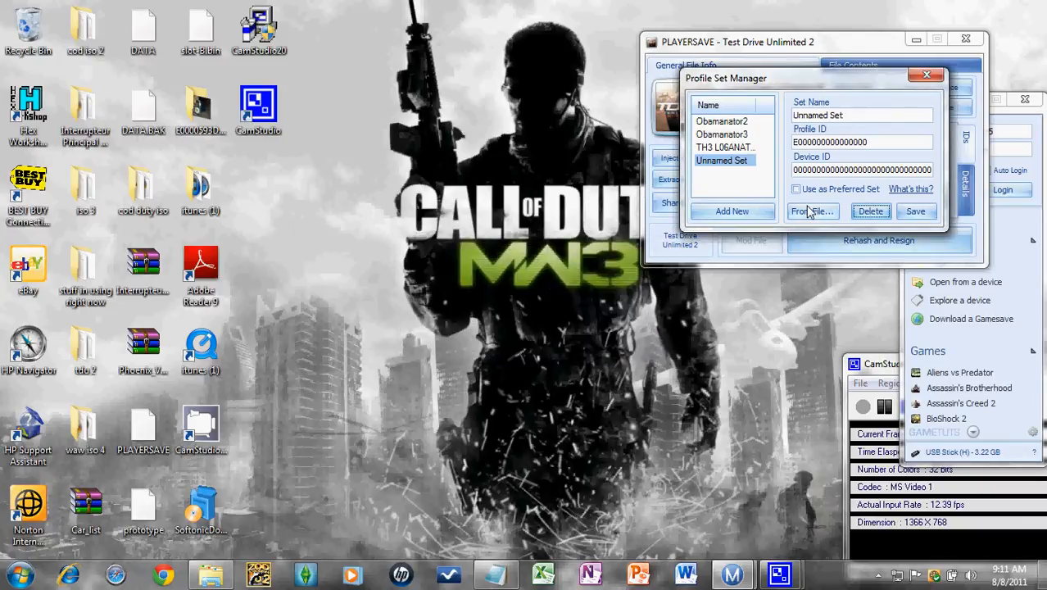
left_click(813, 212)
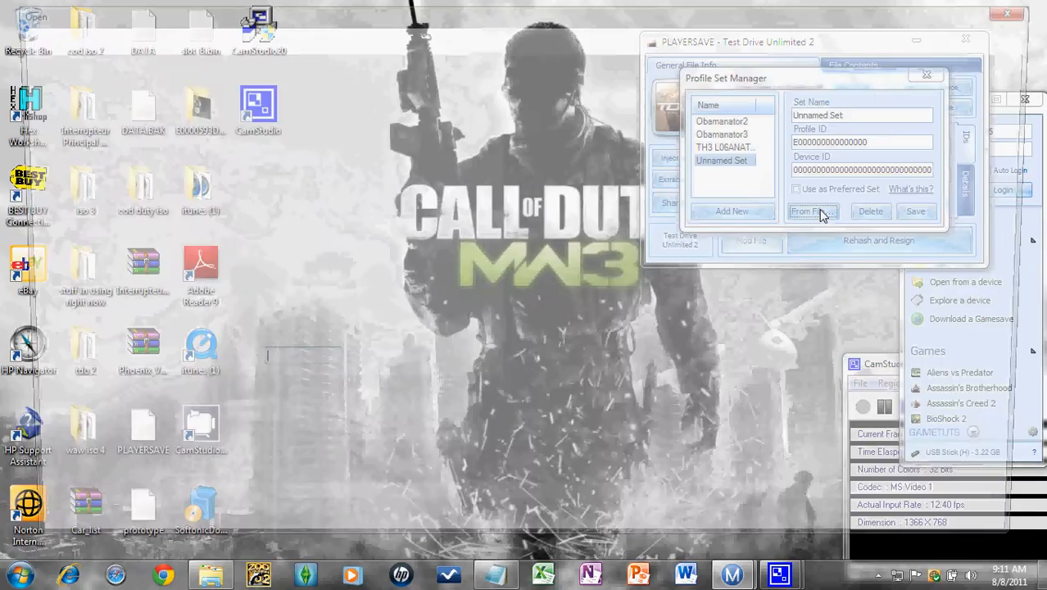
left_click(812, 211)
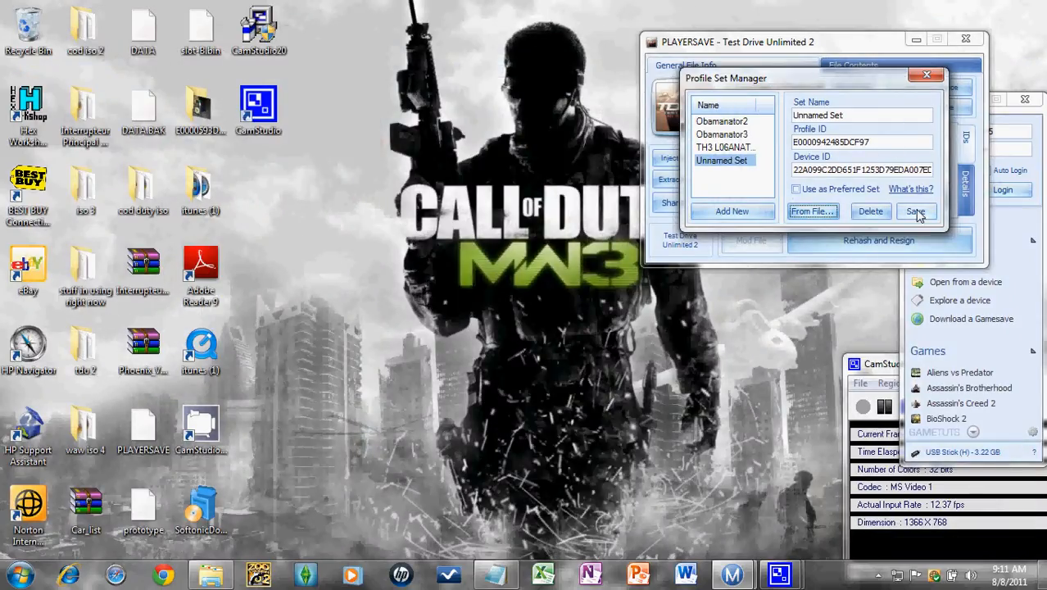
left_click(916, 211)
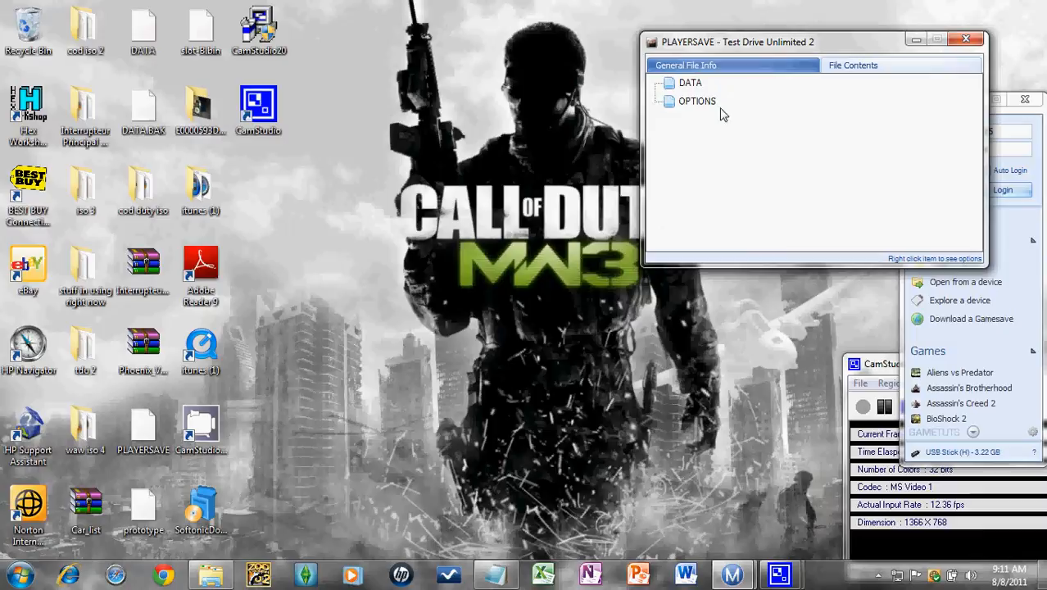
Step: Extract the save's DATA file to the desktop, replacing the existing DATA copy
left_click(692, 82)
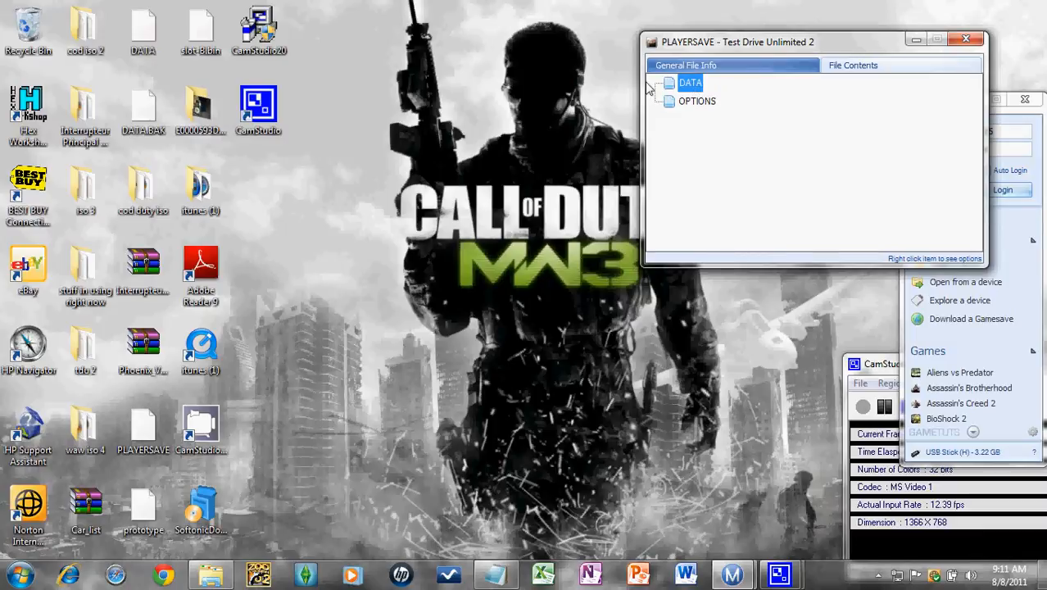
mouse_move(757, 130)
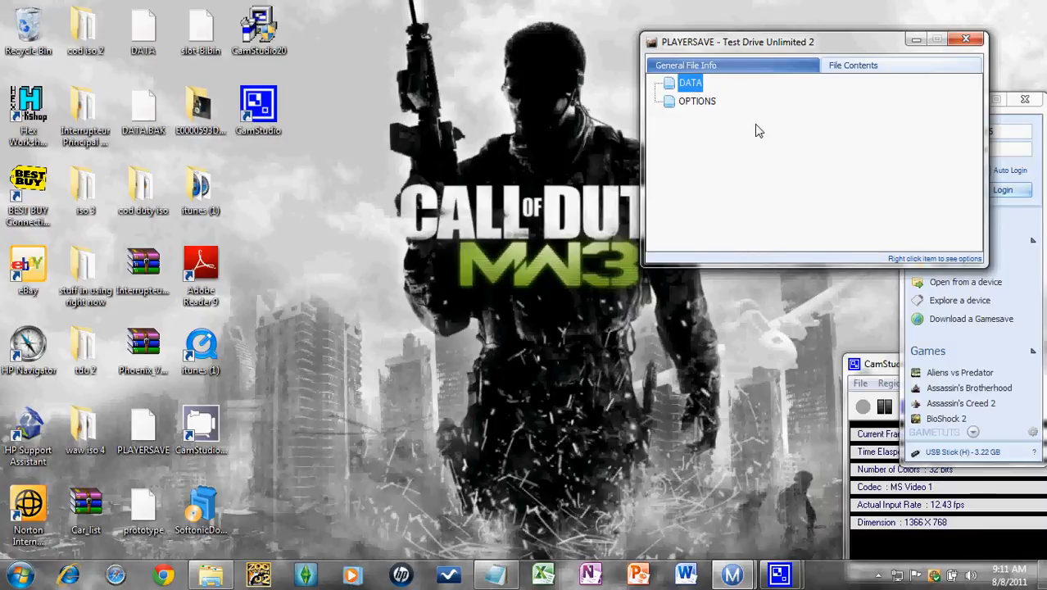
right_click(690, 82)
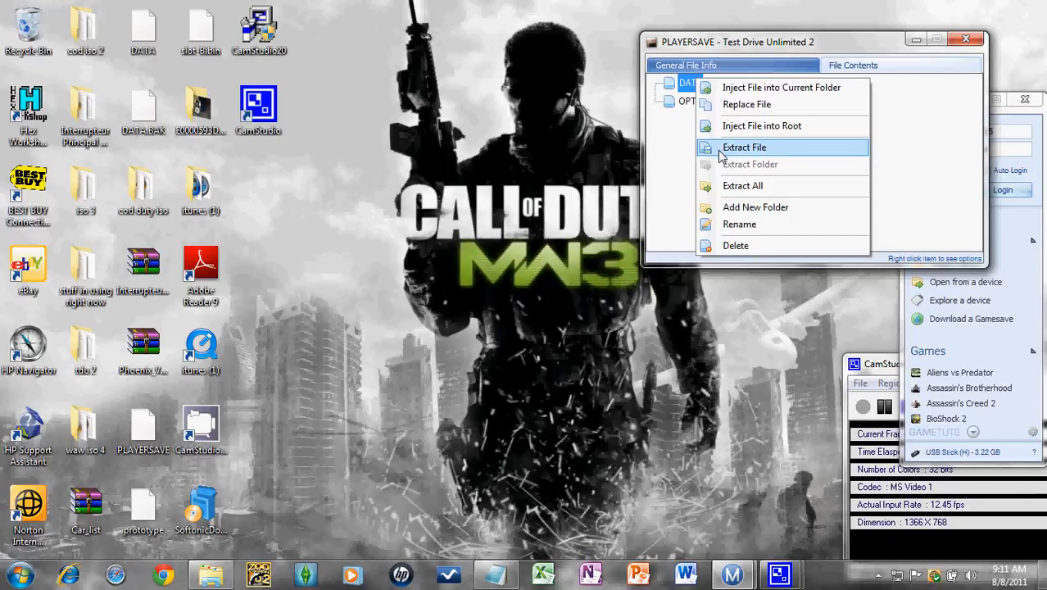
left_click(744, 148)
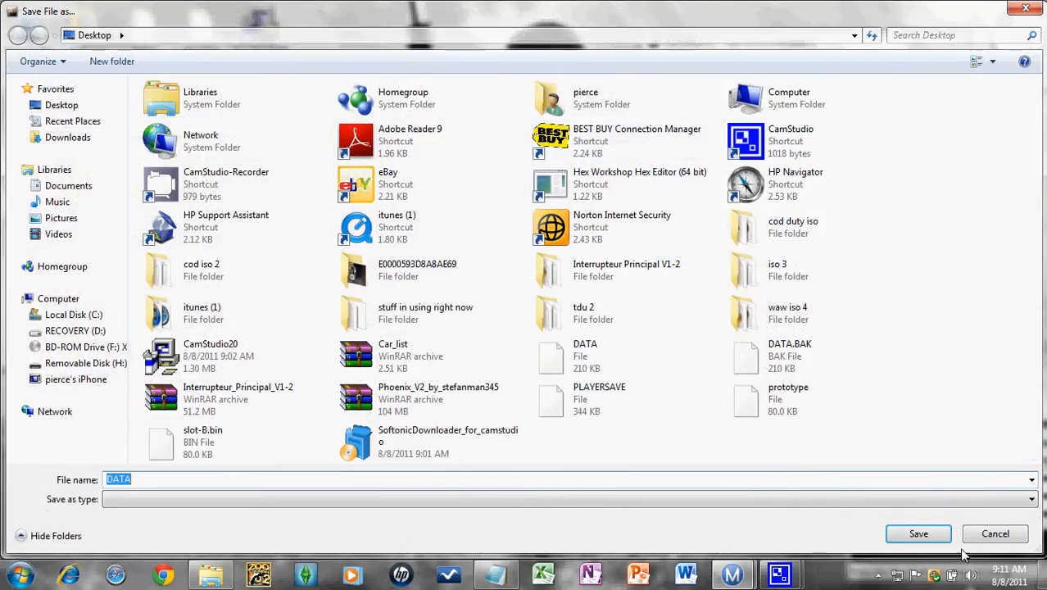
left_click(918, 535)
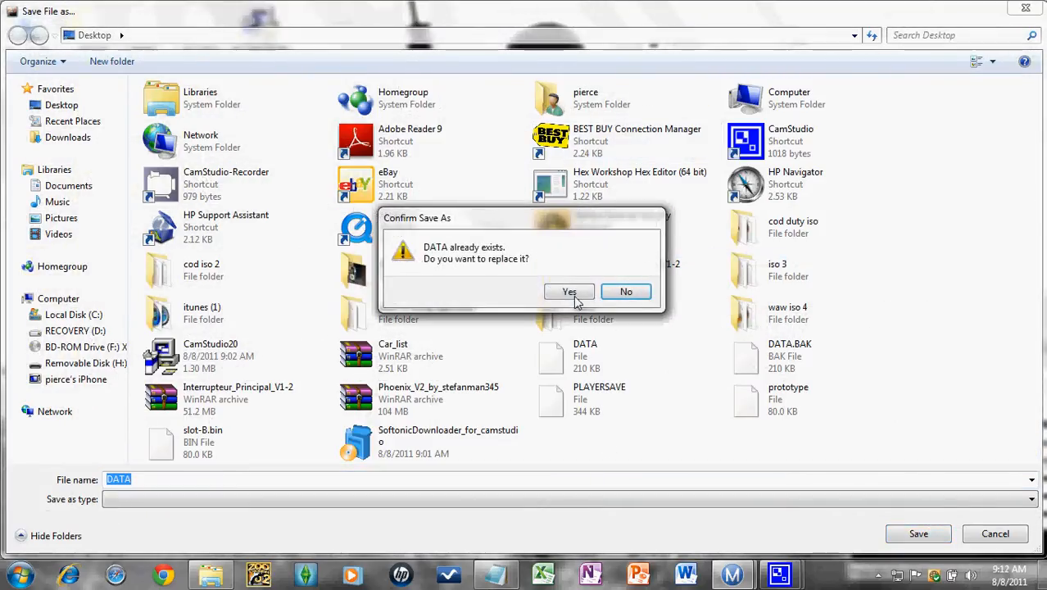
left_click(569, 291)
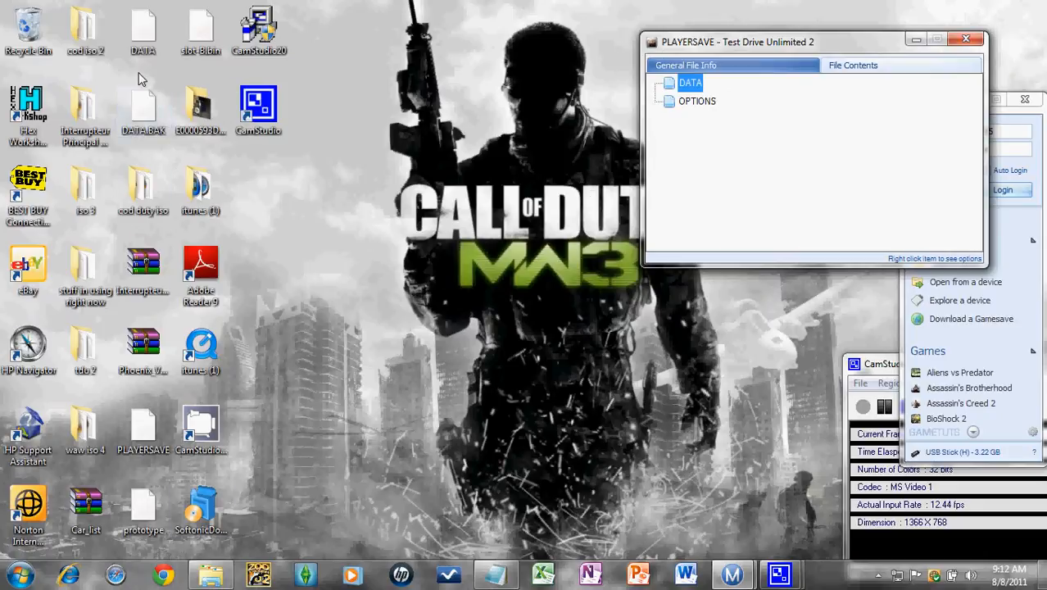
Step: Delete the DATA.BAK backup from the desktop after dismissing the unknown file type prompt
right_click(142, 107)
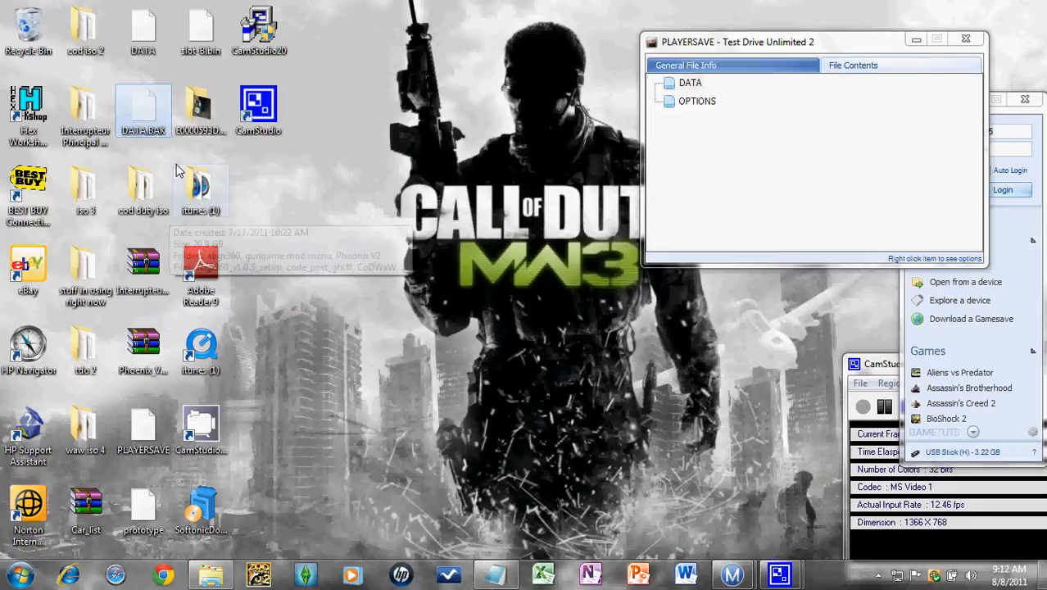
double_click(145, 111)
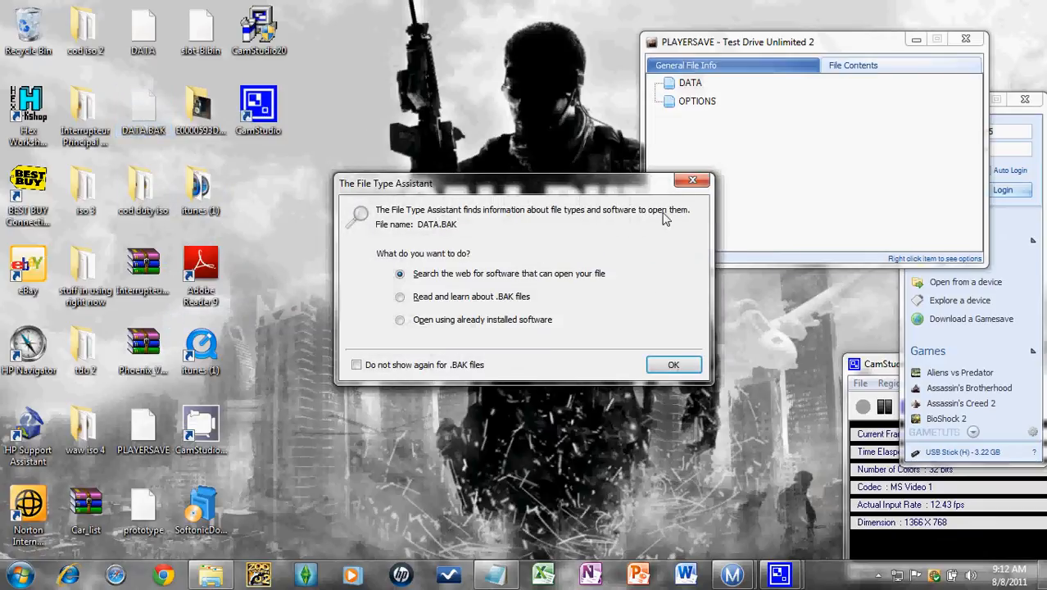
left_click(672, 364)
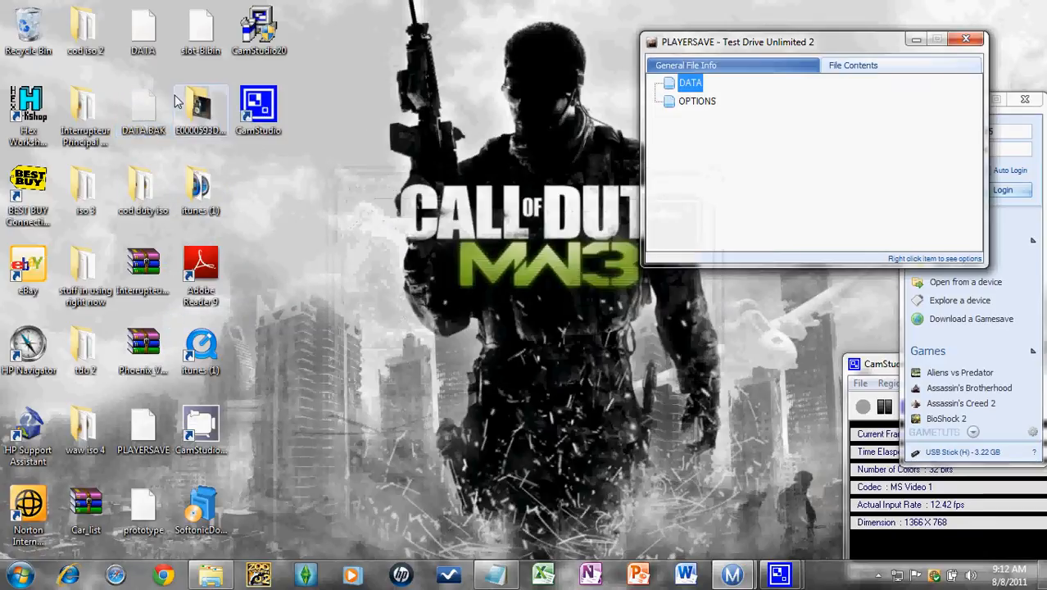
right_click(144, 107)
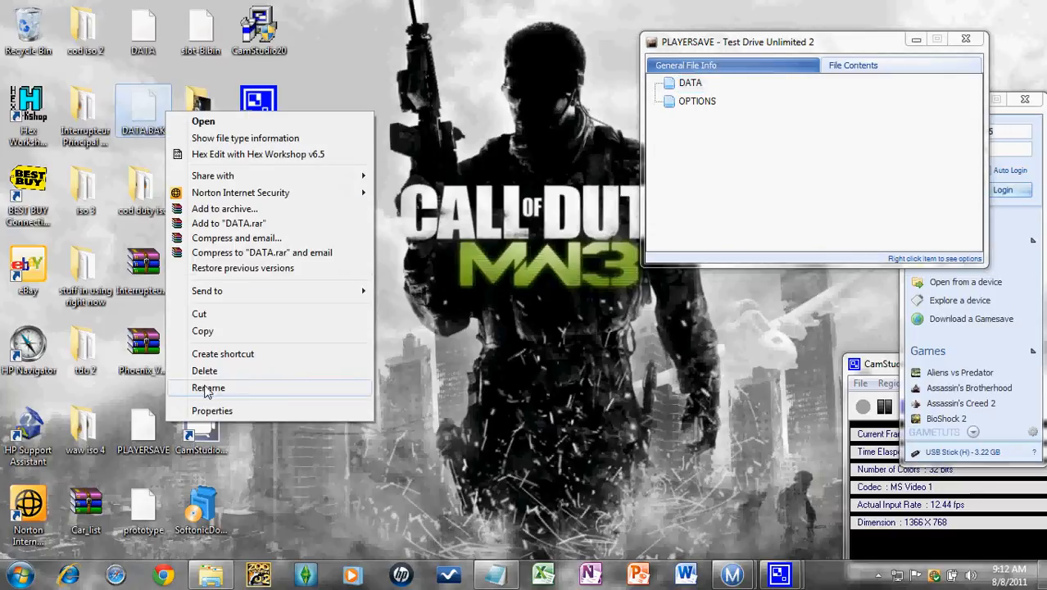
mouse_move(227, 377)
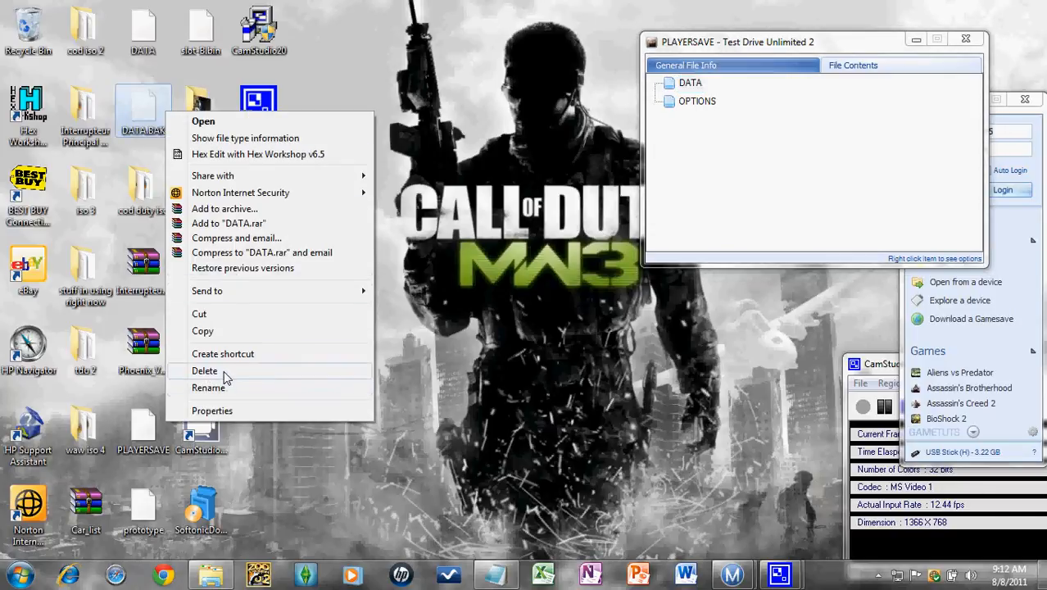
left_click(205, 370)
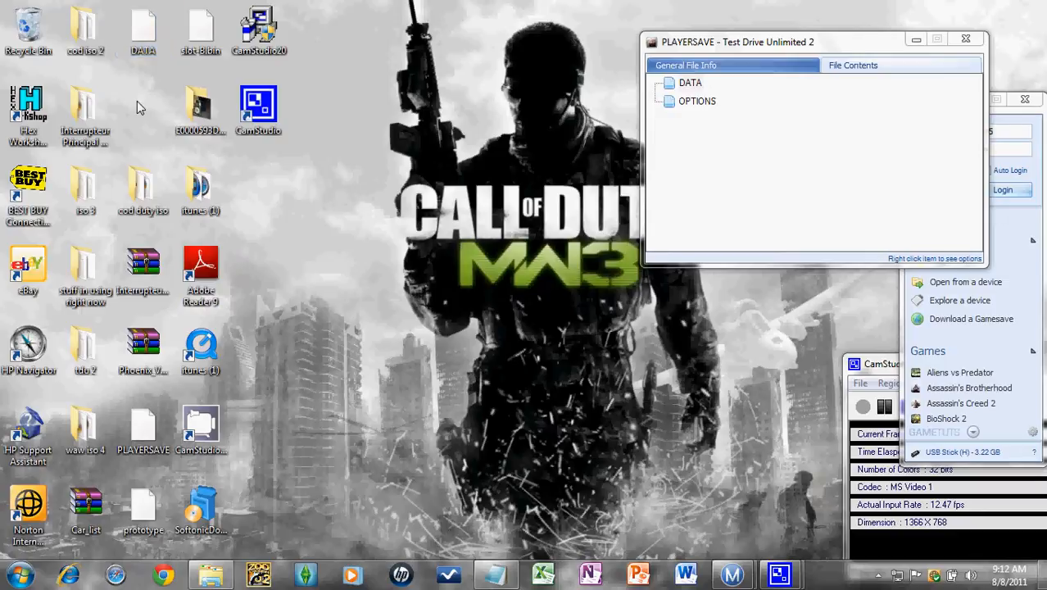
right_click(139, 106)
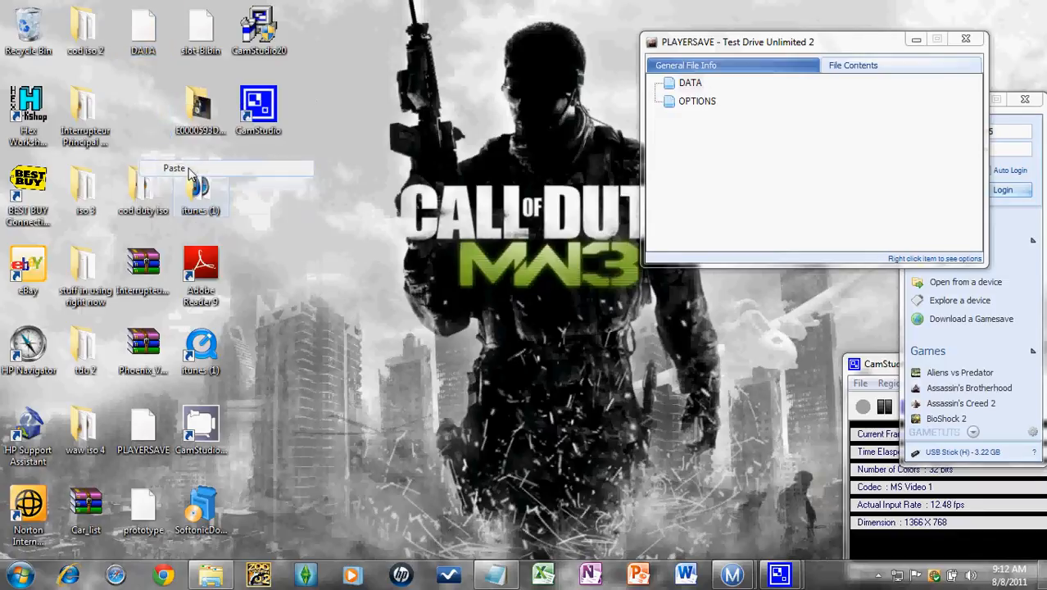
Step: Paste a DATA copy on the desktop and view the save's File Contents and IDs
left_click(174, 167)
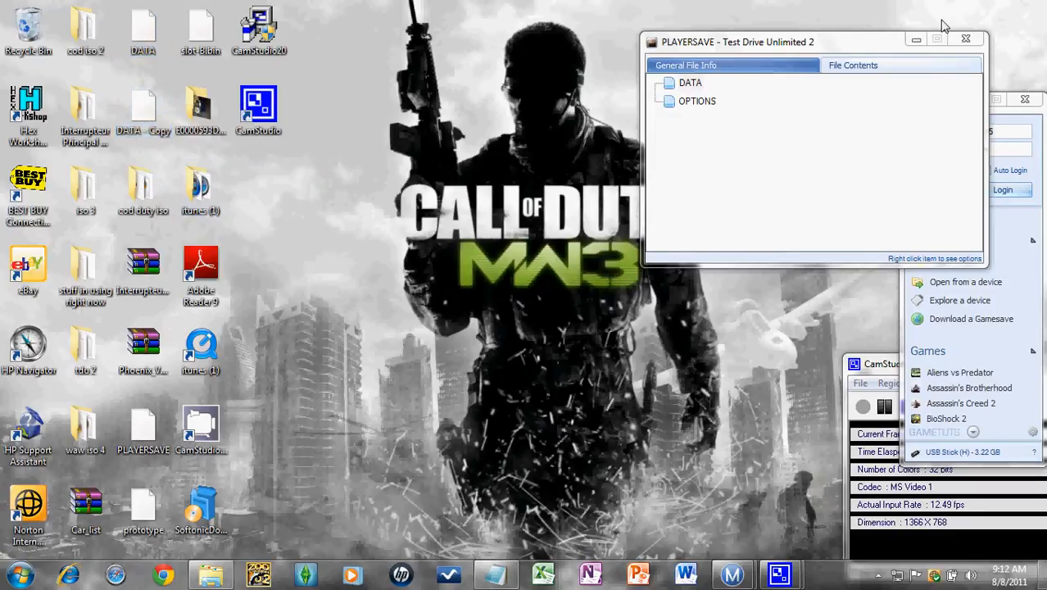
mouse_move(778, 63)
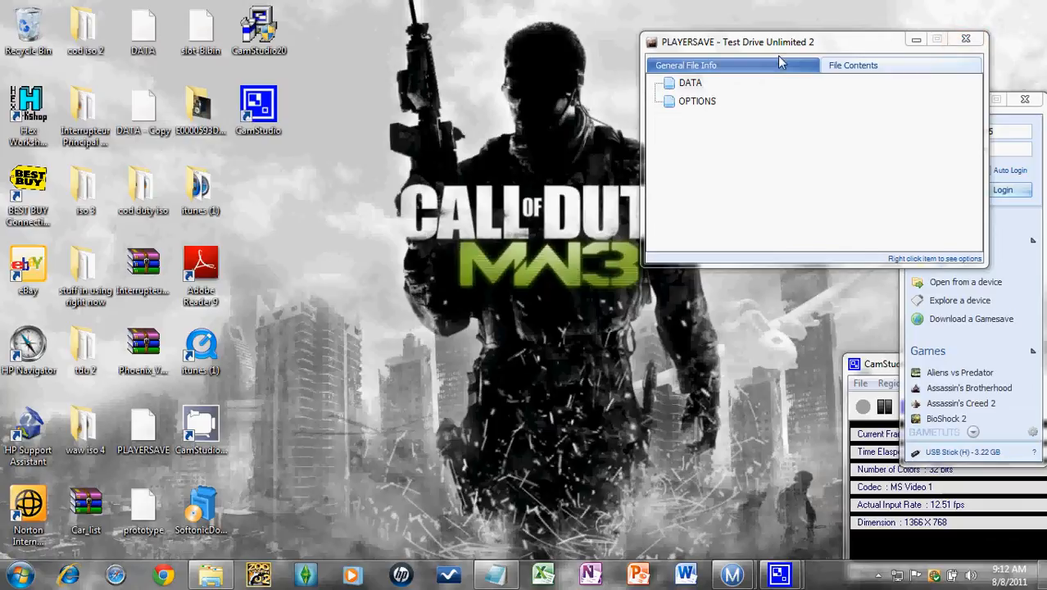
left_click(852, 65)
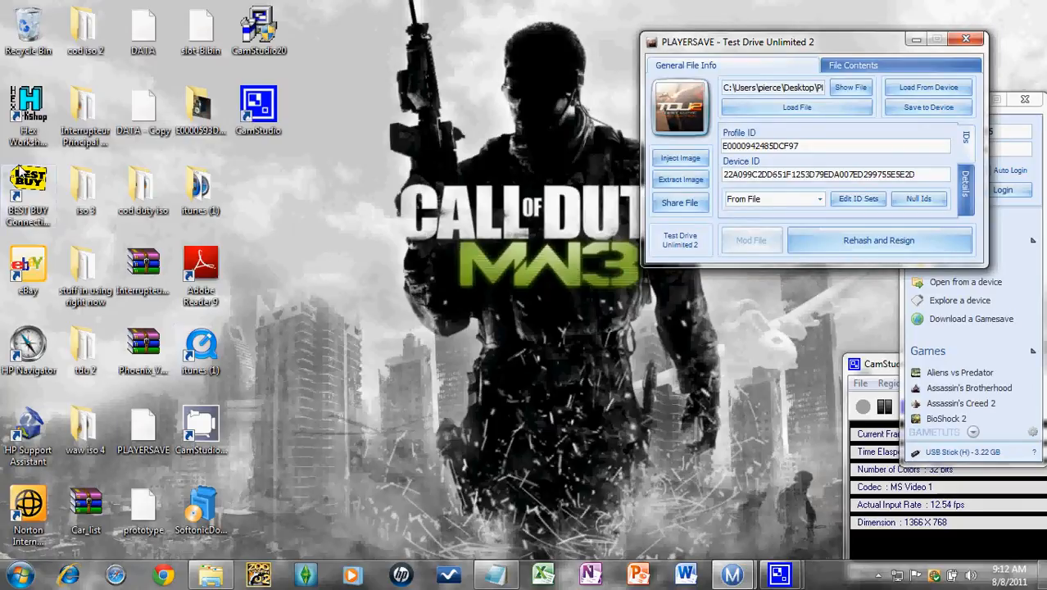
left_click(829, 574)
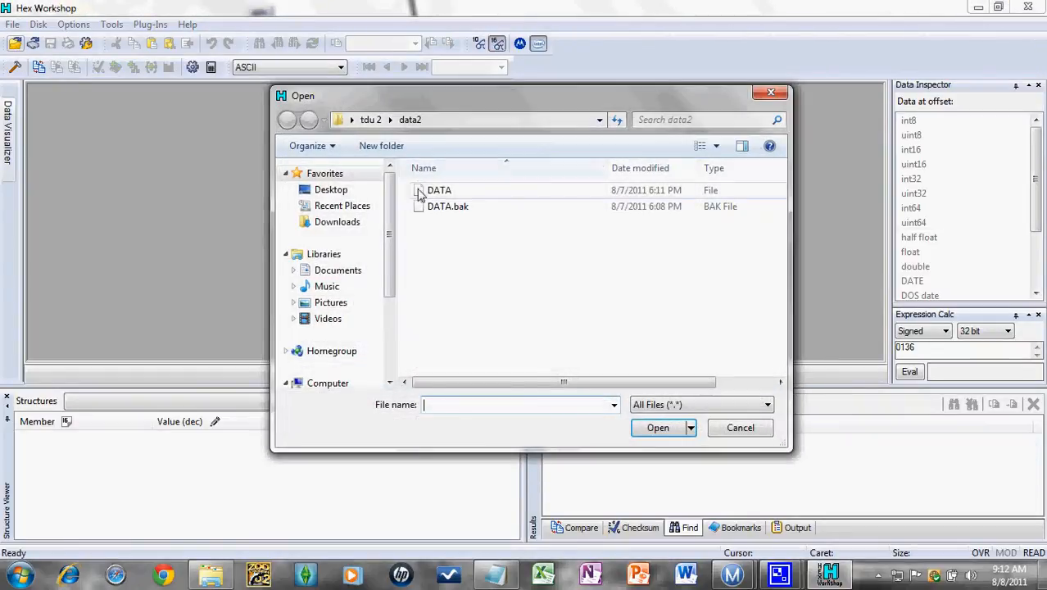
Step: Load the data2 DATA file in Hex Workshop and bring up the car list for reference
double_click(440, 191)
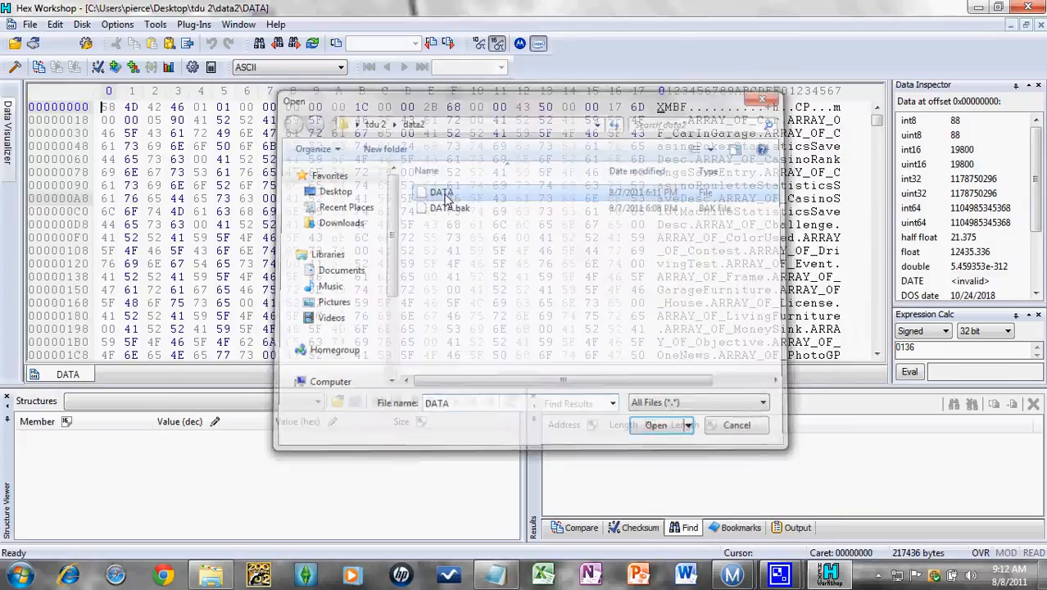
left_click(656, 424)
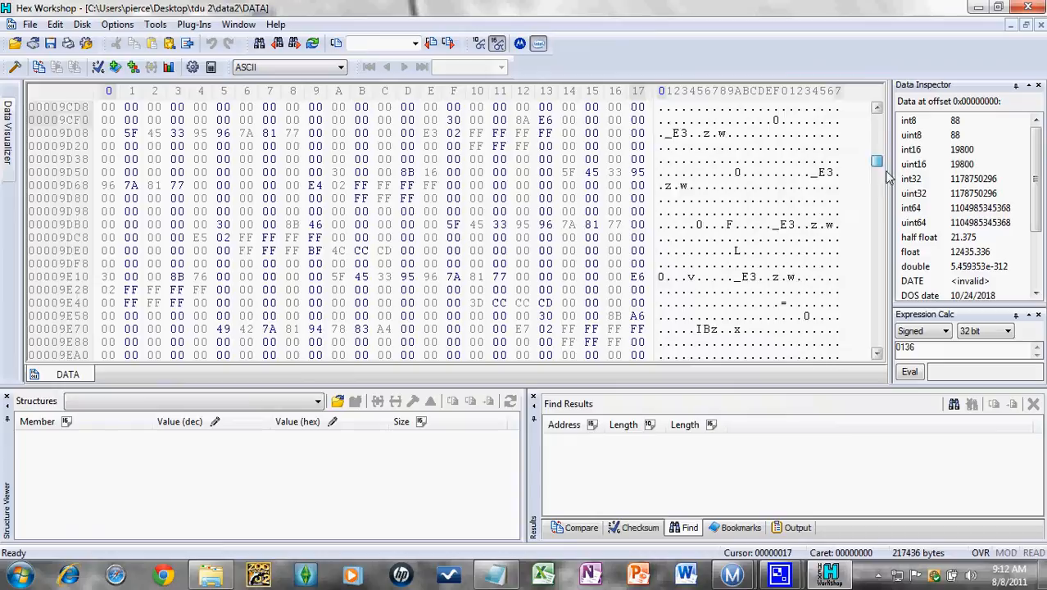
left_click(495, 574)
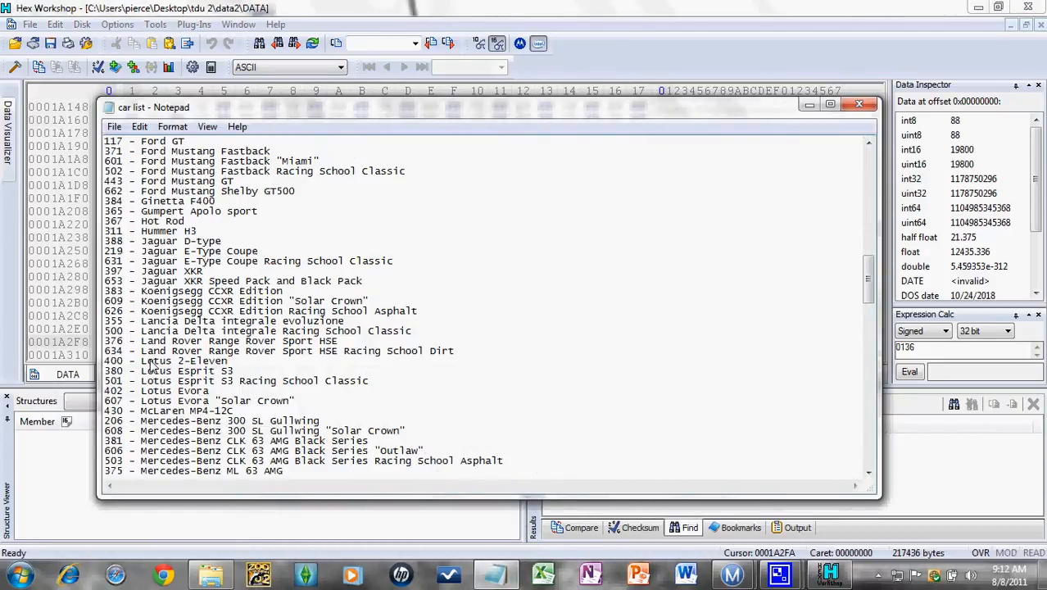
mouse_move(172, 331)
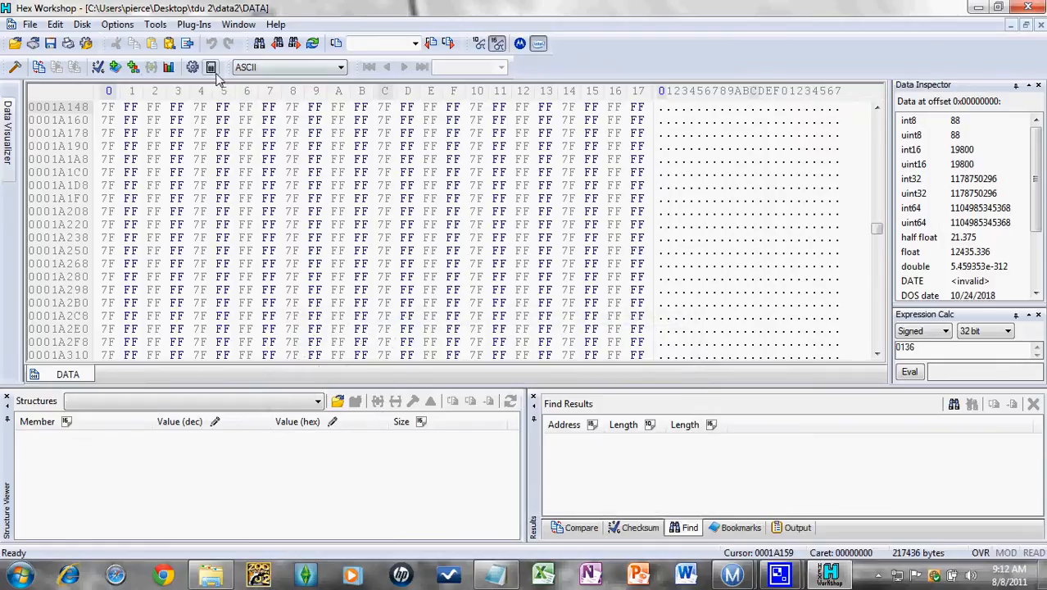
left_click(192, 67)
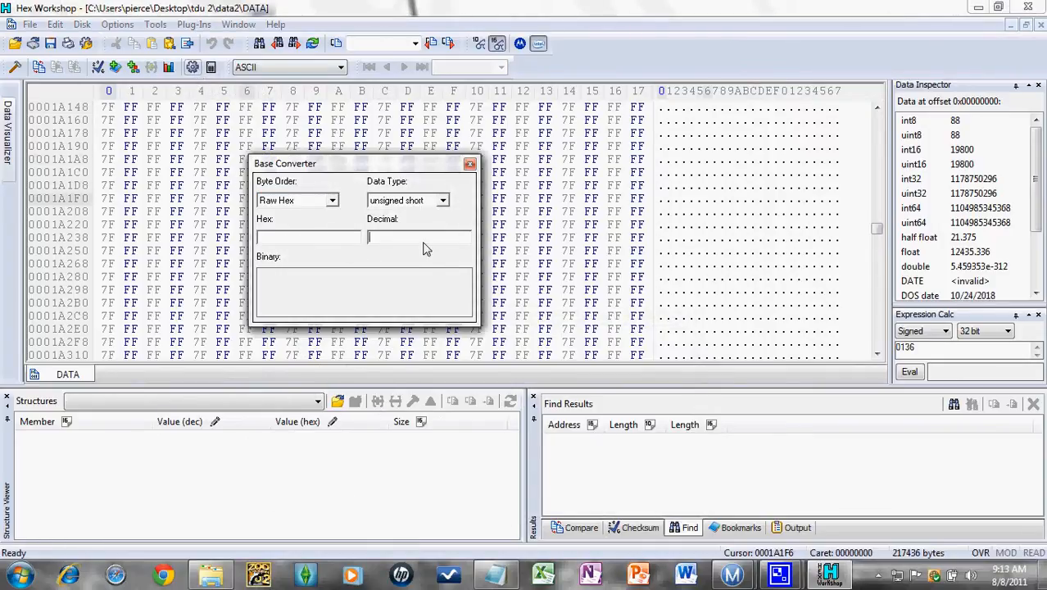
type("0163")
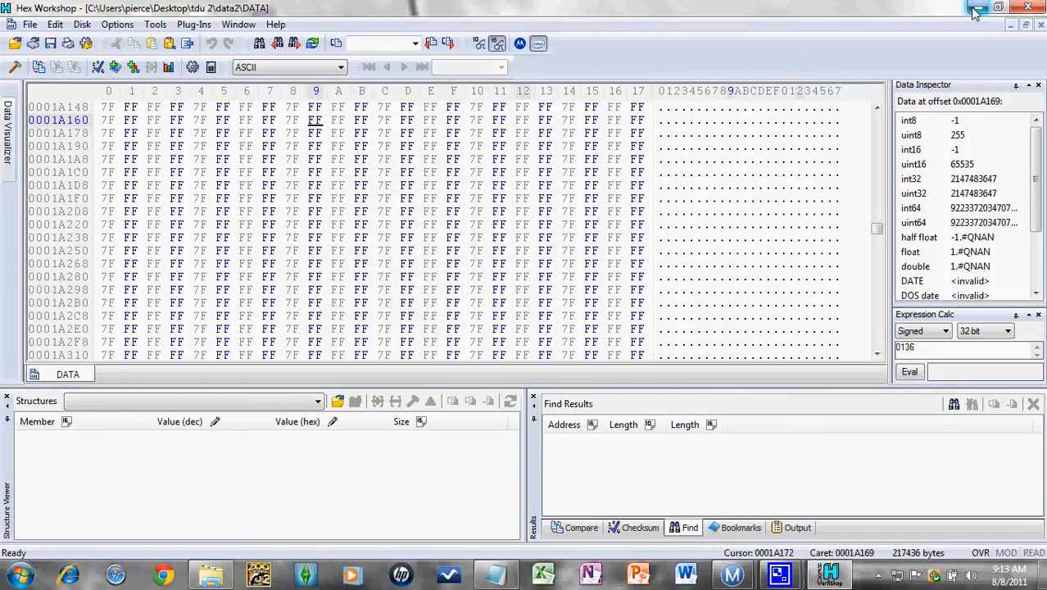
left_click(977, 8)
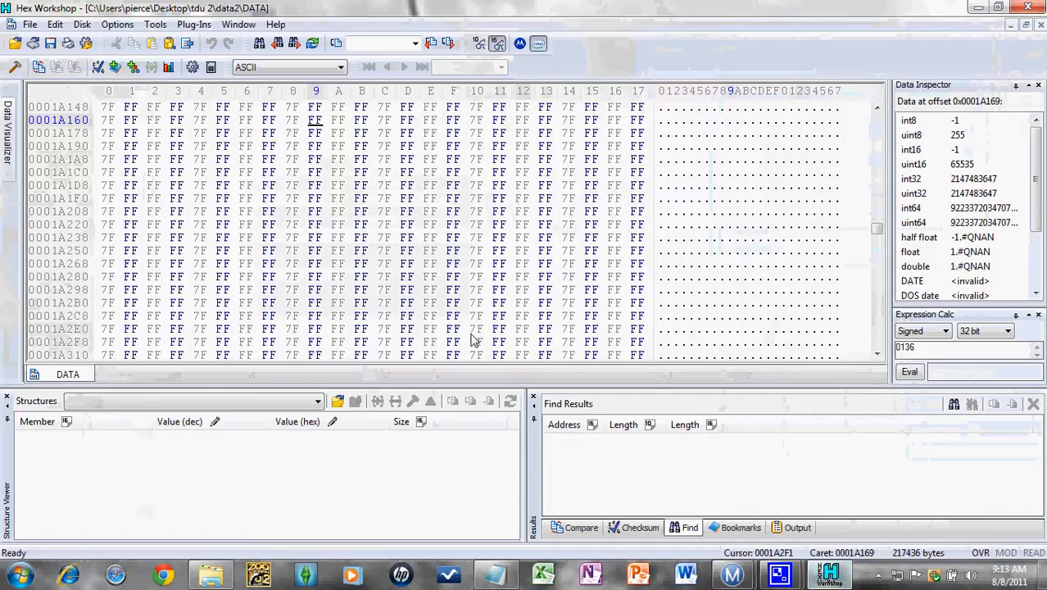
Step: Search the DATA file for all instances of hex value 0163, finding 8 results
left_click(683, 528)
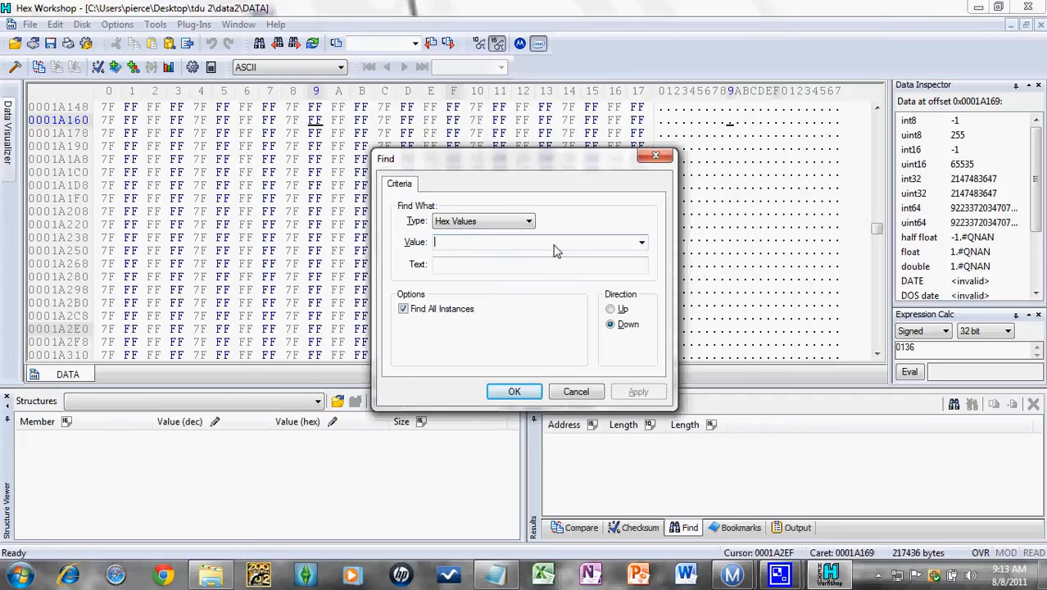
type("01")
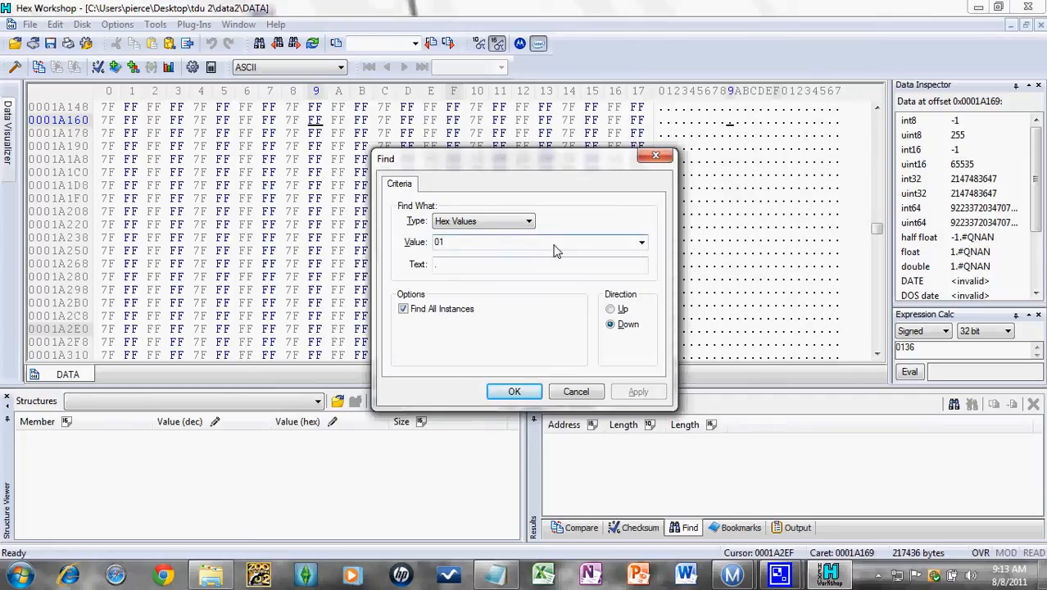
type("b3")
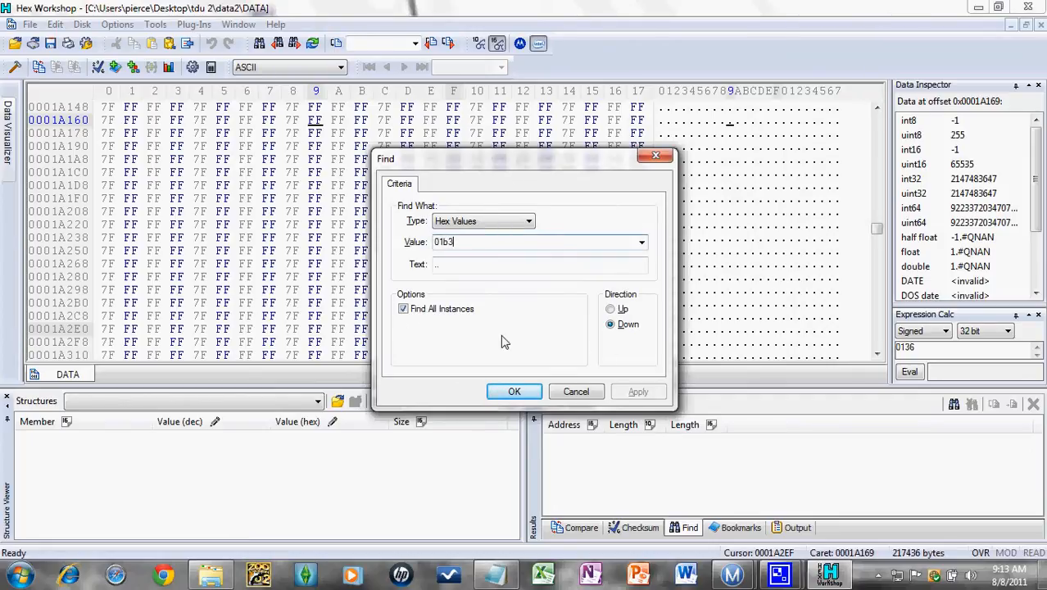
type("016")
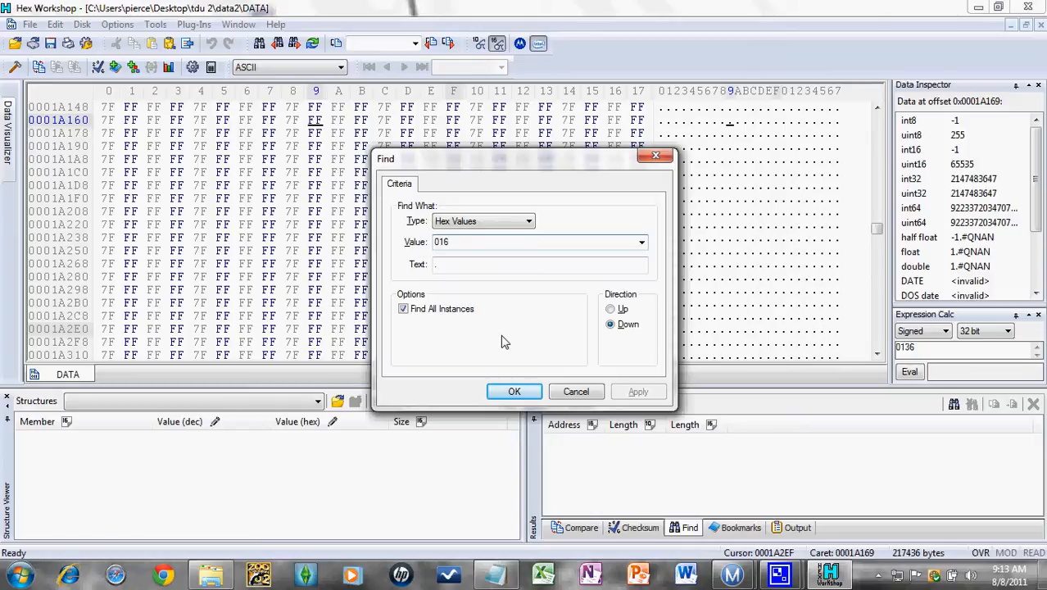
type("3")
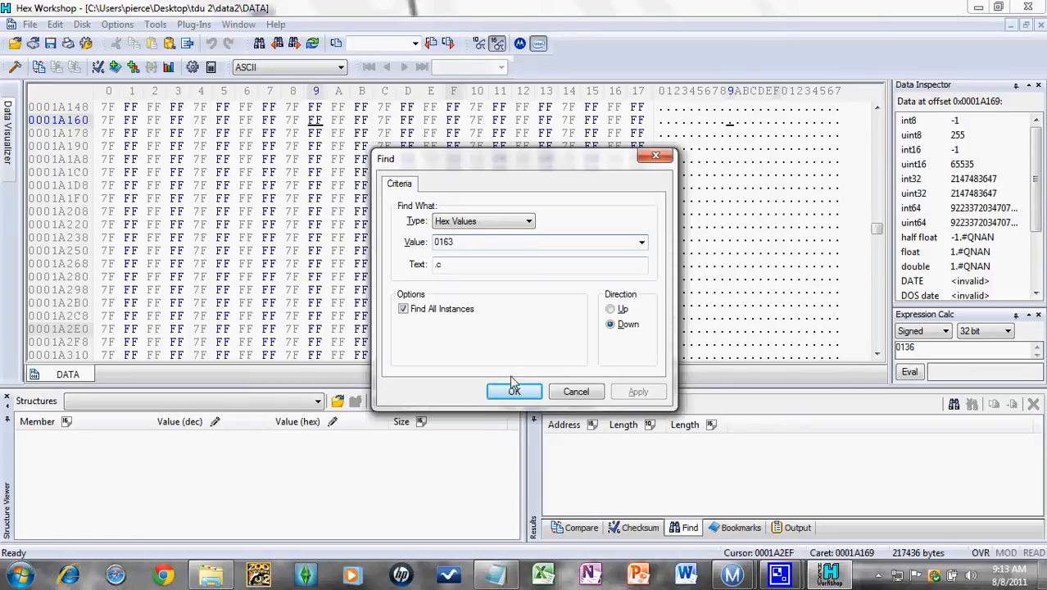
left_click(515, 391)
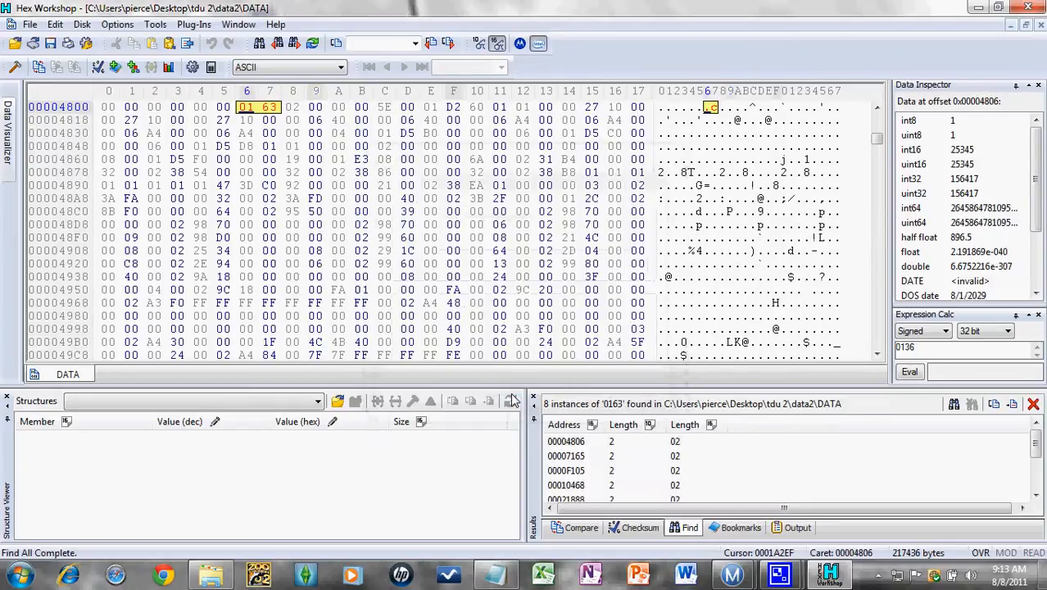
mouse_move(619, 418)
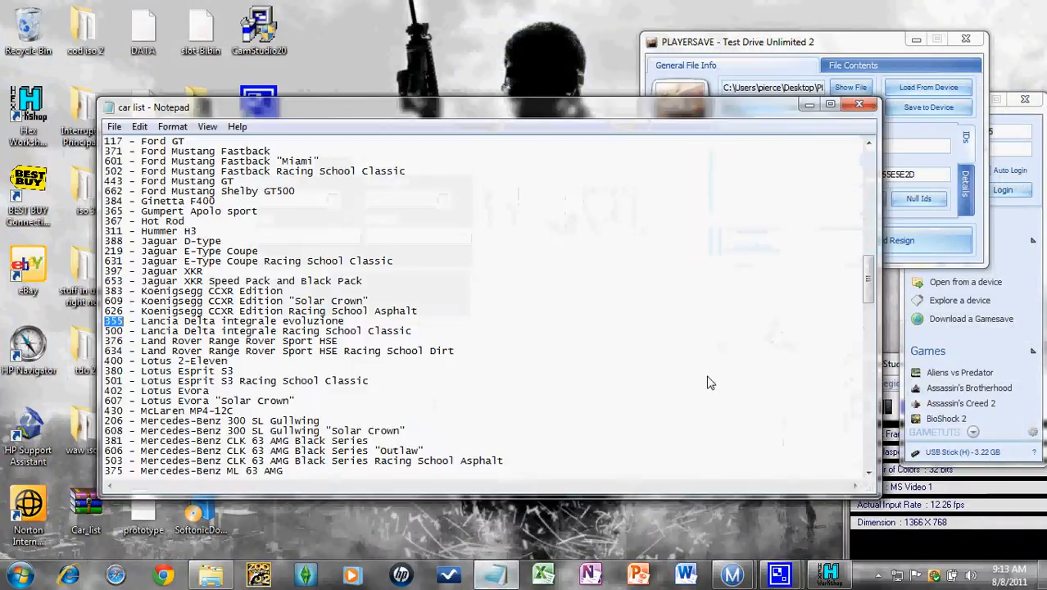
Step: Locate ID 436 beside Ferrari FXX "Evoluzione" in the Notepad car list
scroll("up", 3)
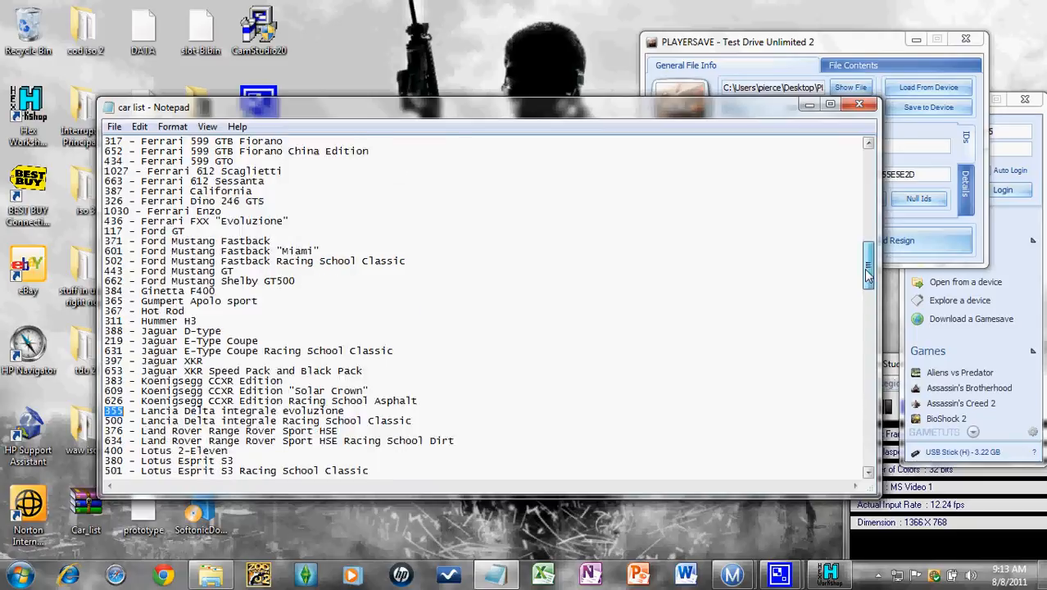
scroll("up", 3)
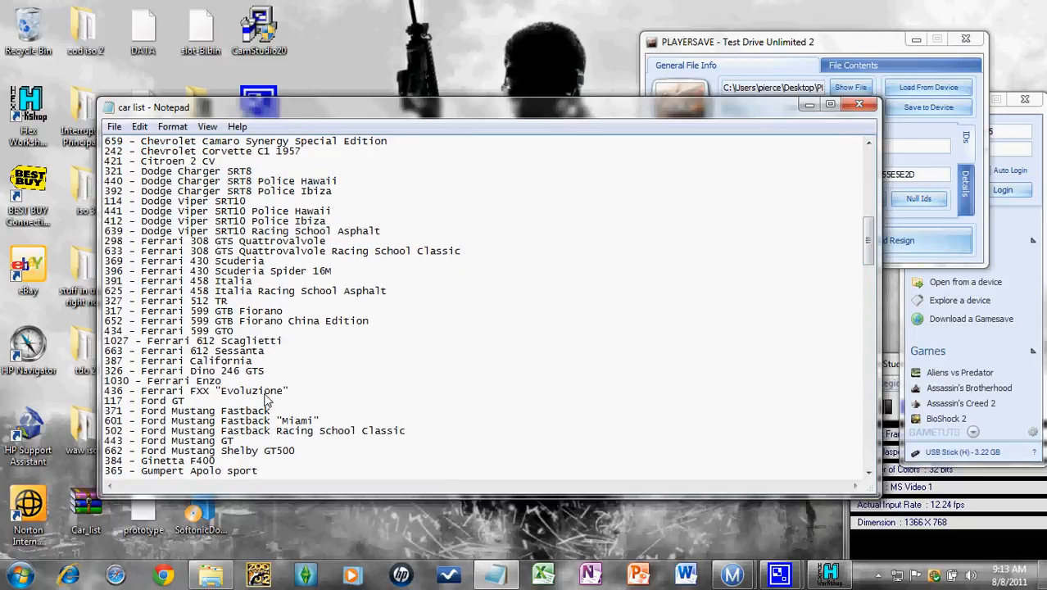
mouse_move(123, 398)
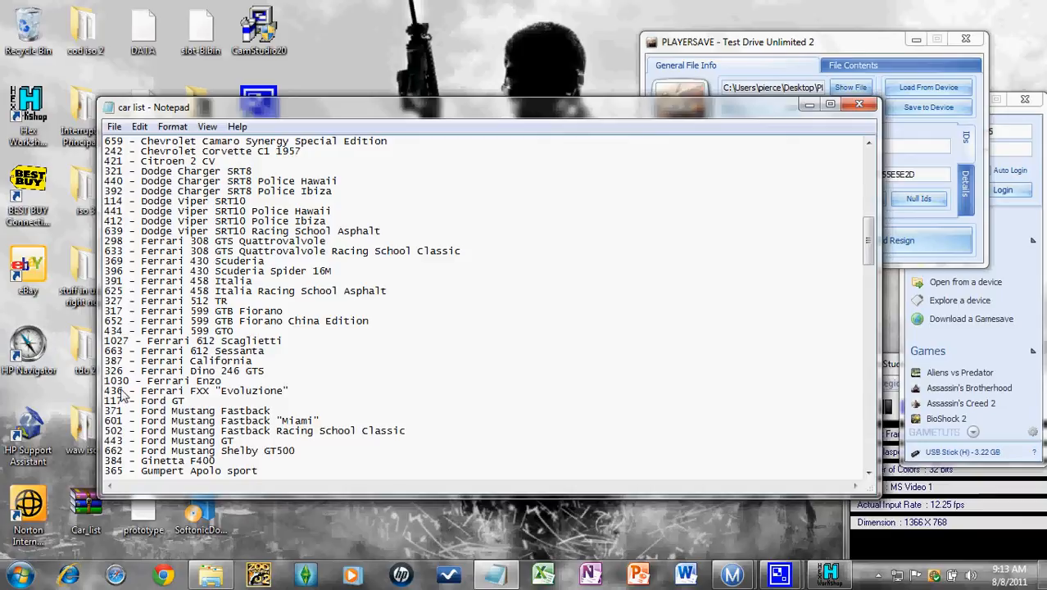
double_click(113, 390)
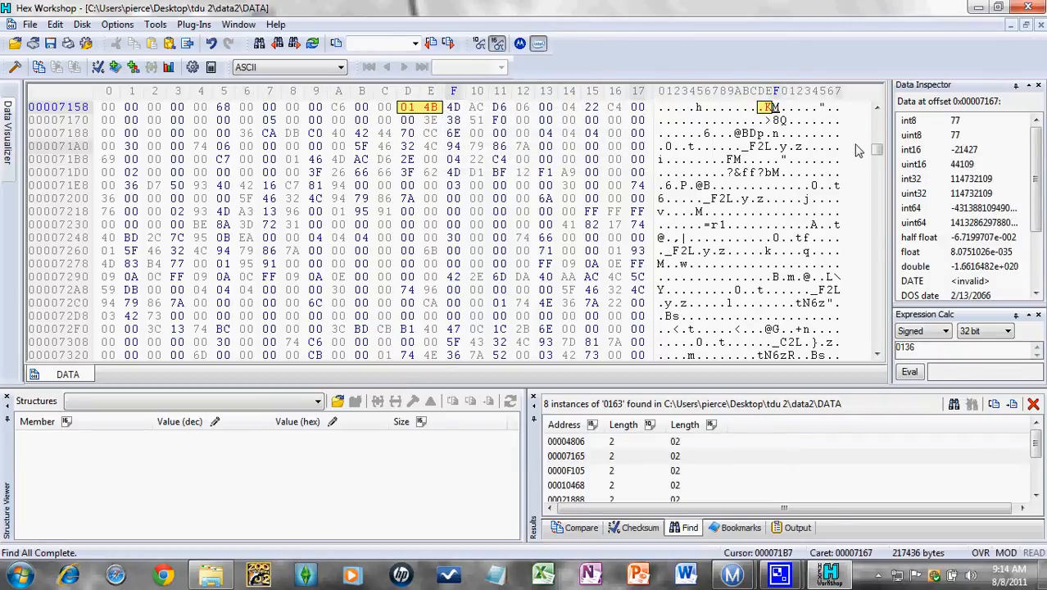
mouse_move(849, 145)
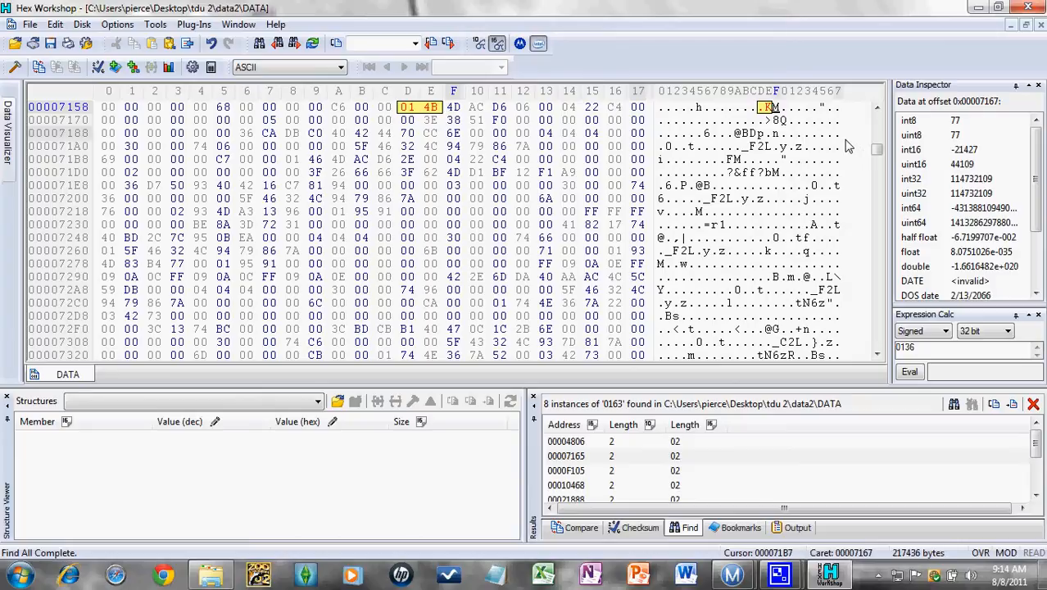
mouse_move(737, 144)
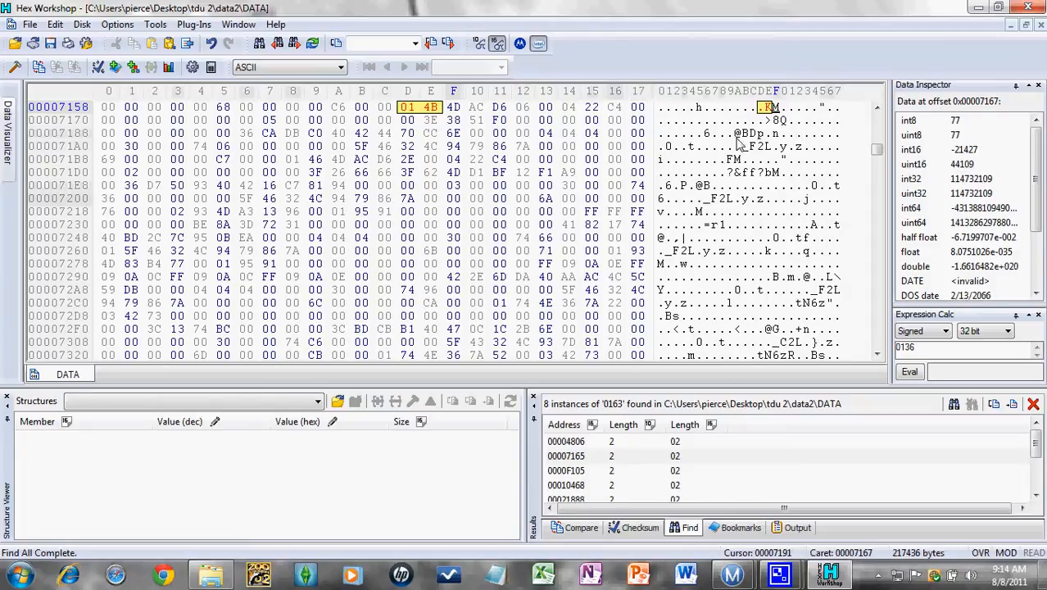
Step: Overwrite the car ID bytes 0163 with 01B4 near offset 7164 and save the DATA file
left_click(108, 173)
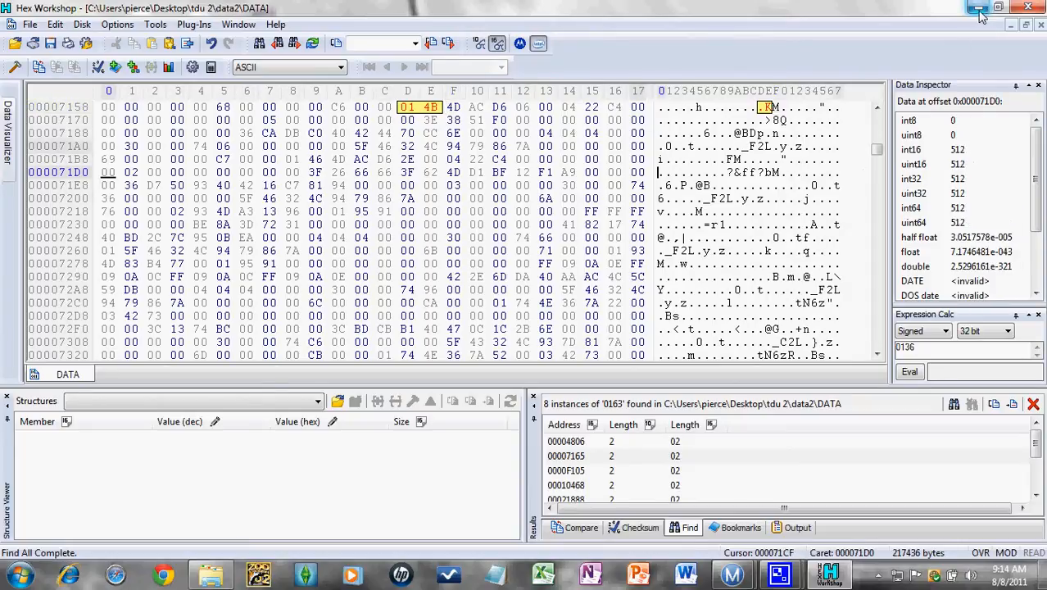
mouse_move(980, 15)
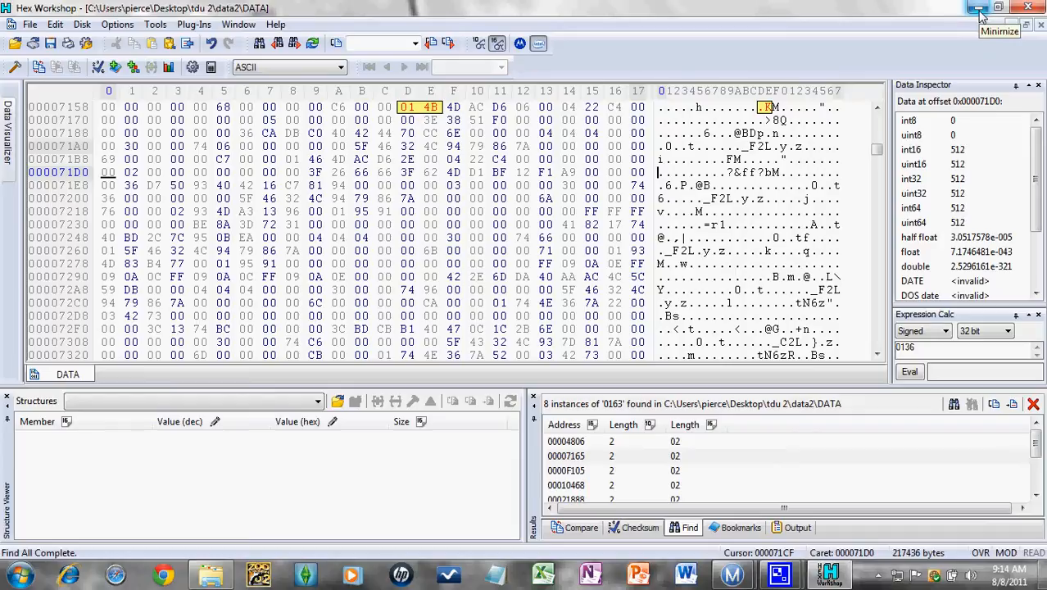
left_click(980, 8)
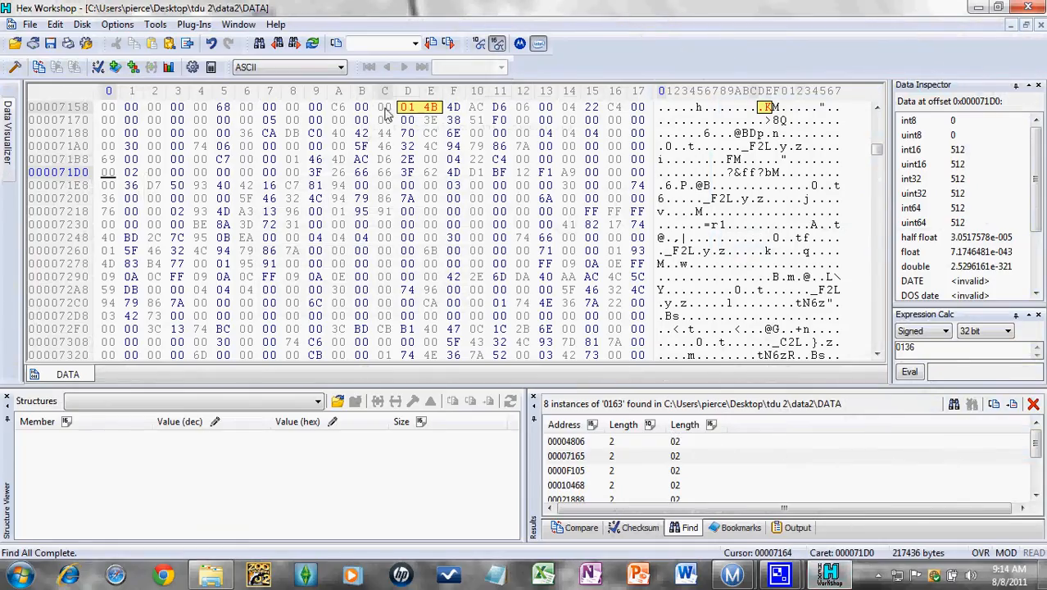
left_click(406, 106)
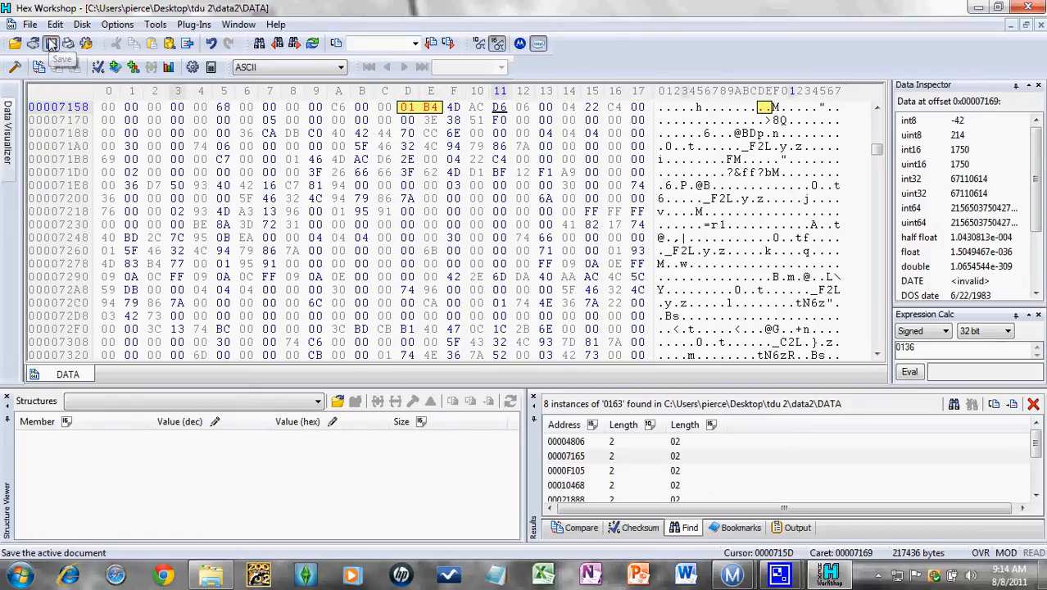
left_click(51, 43)
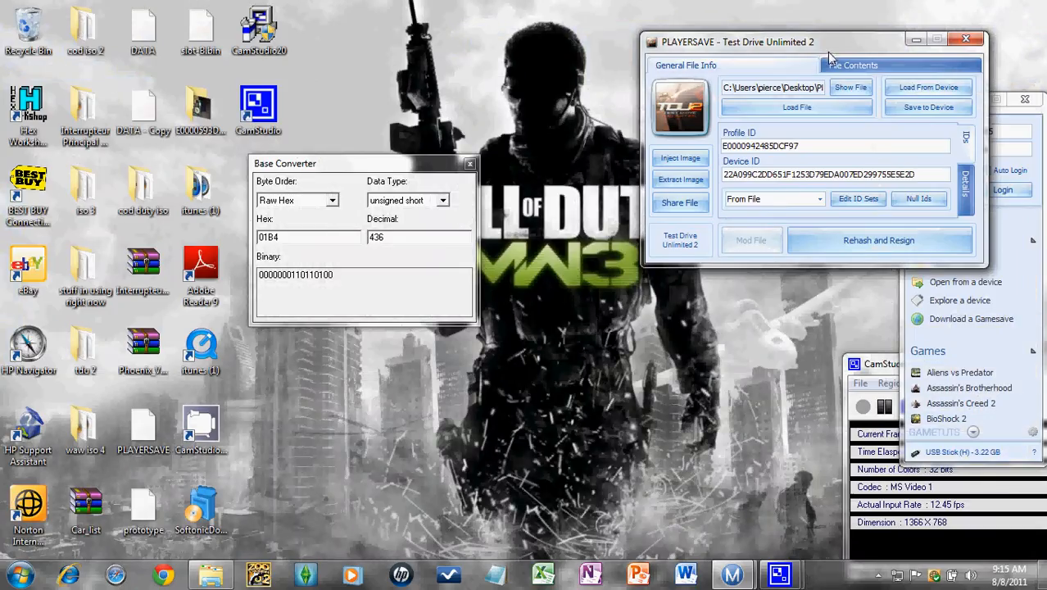
Step: Delete the old DATA file from the save package and confirm, ready for the edited DATA
left_click(852, 65)
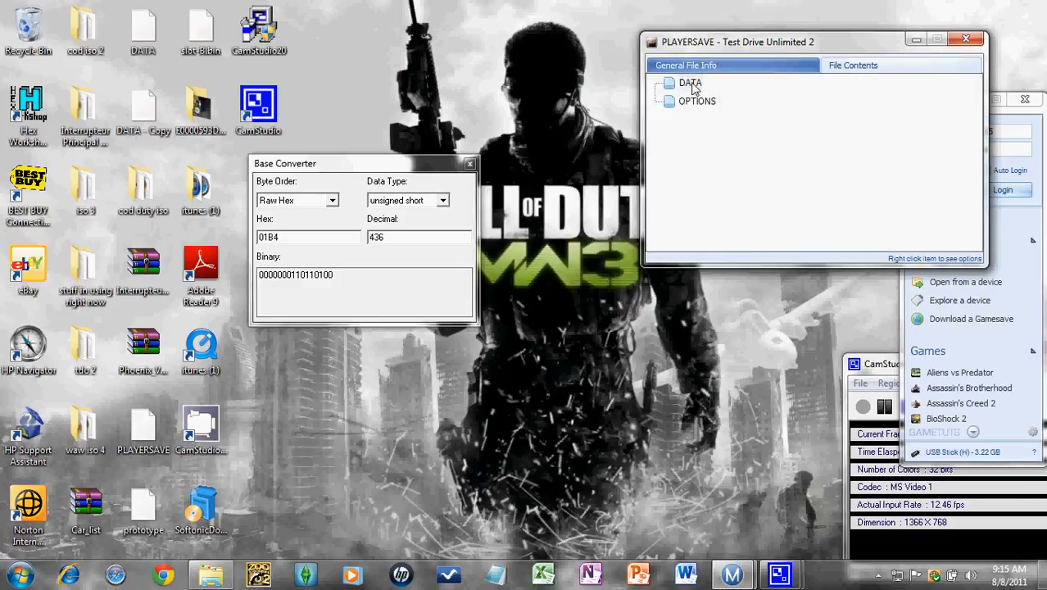
right_click(690, 82)
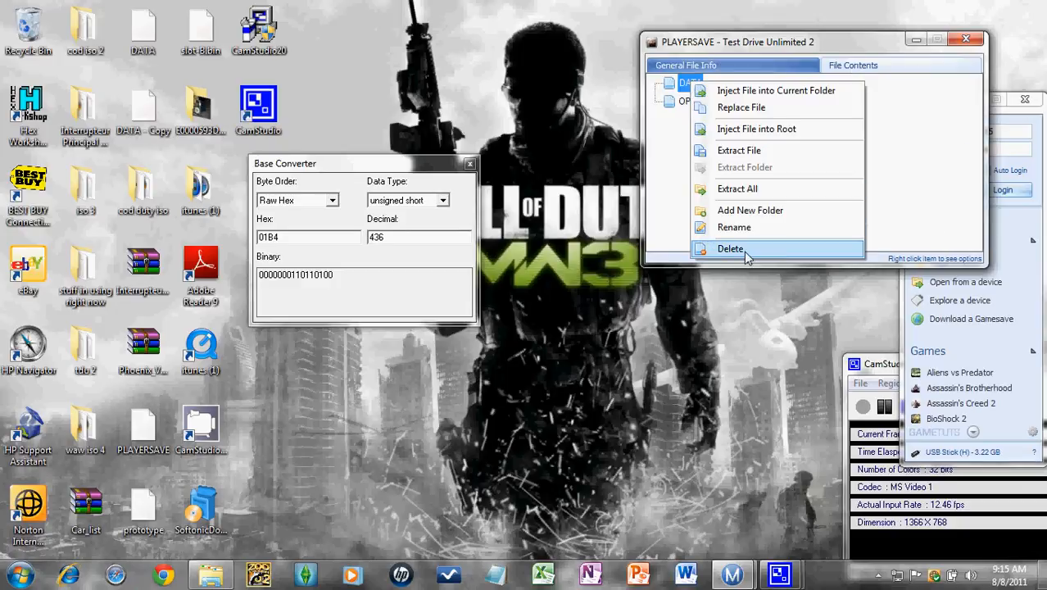
left_click(731, 249)
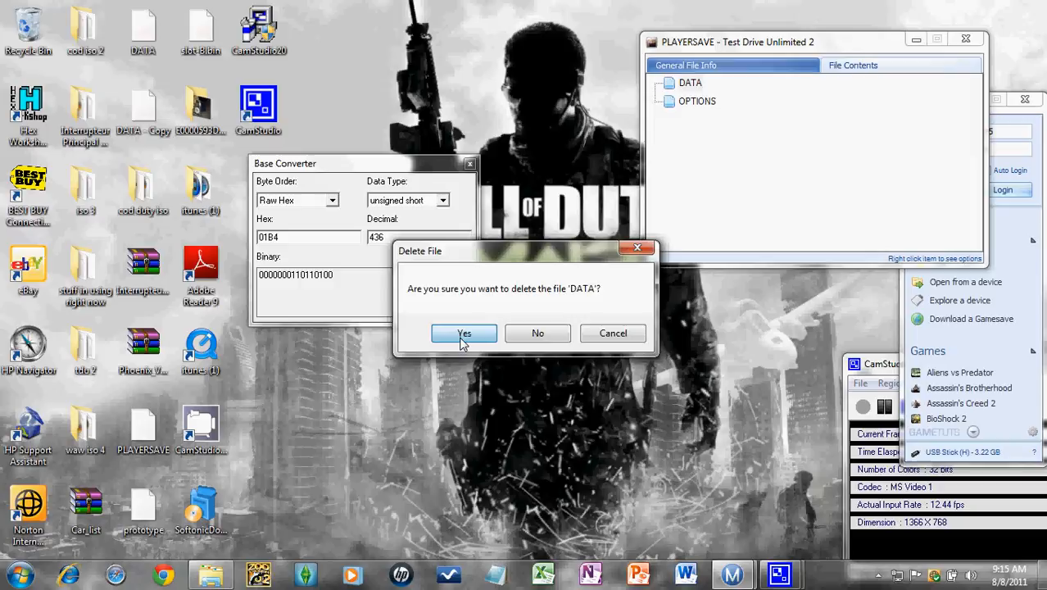
left_click(464, 332)
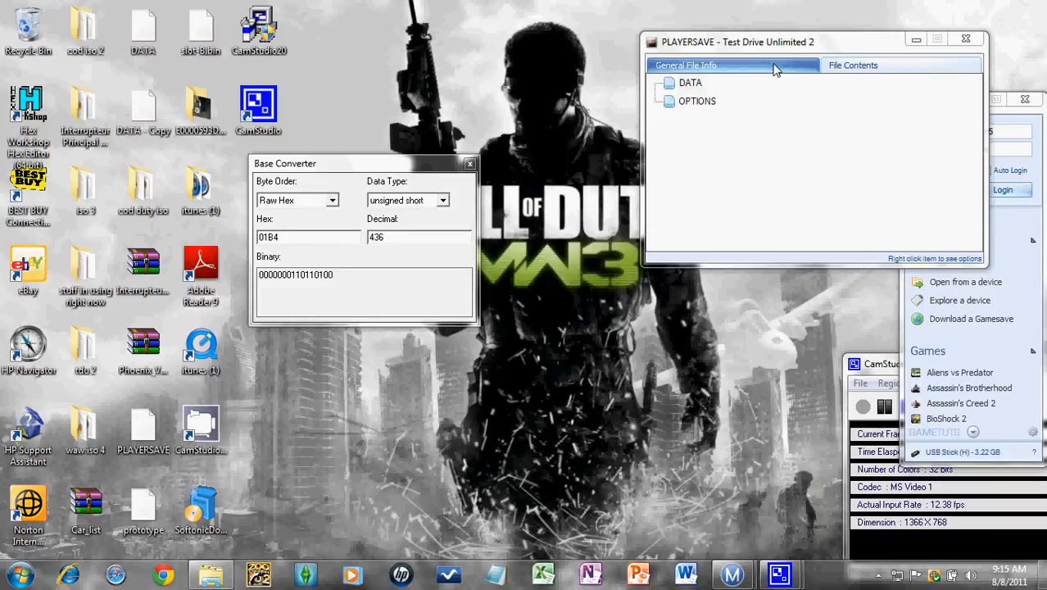
Step: Rehash and resign the save, then write it to a profile on the USB device
left_click(852, 66)
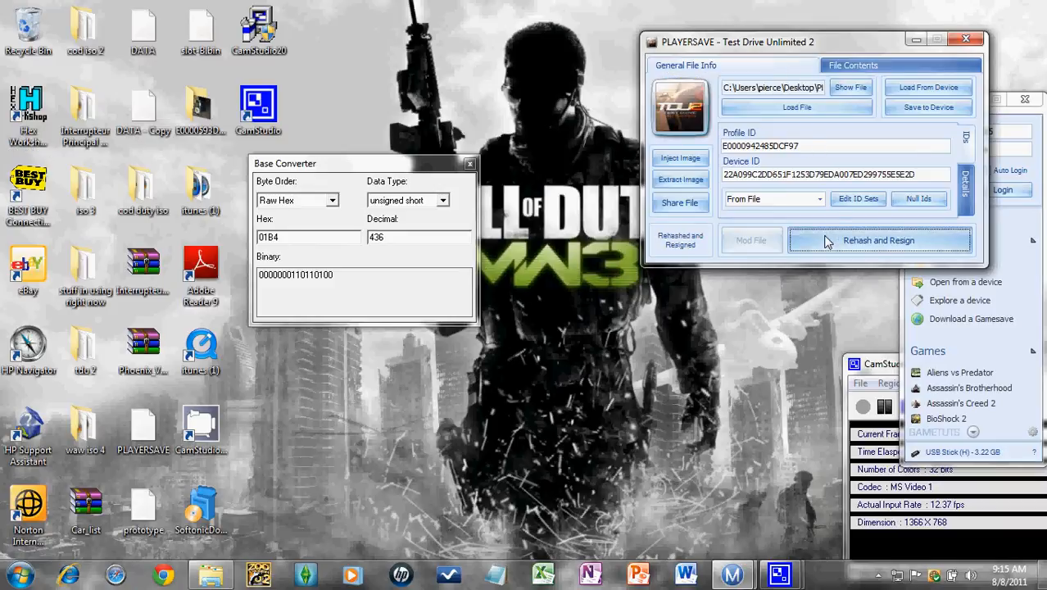
left_click(928, 108)
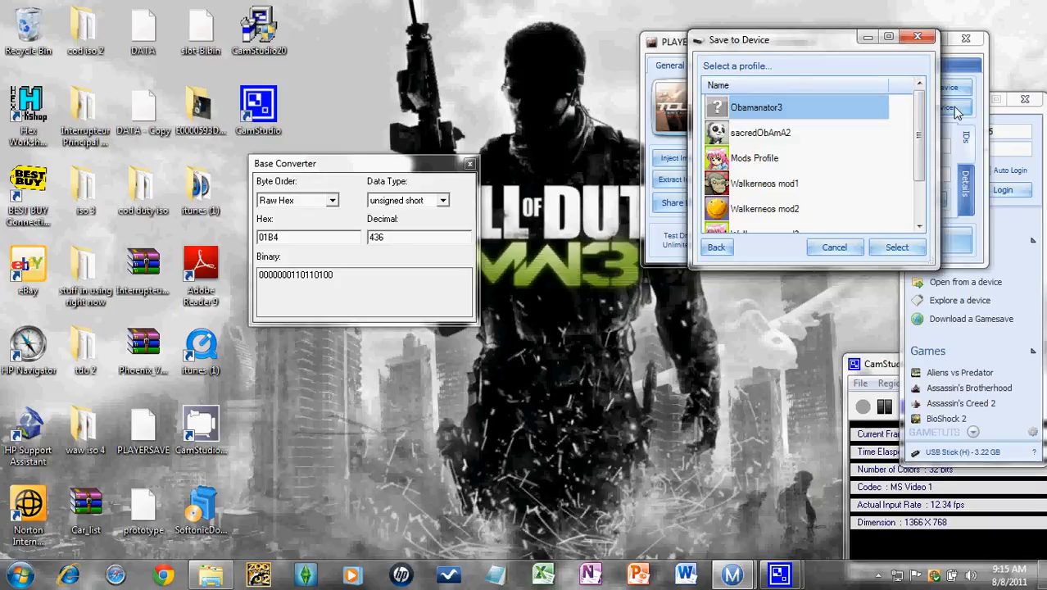
left_click(896, 245)
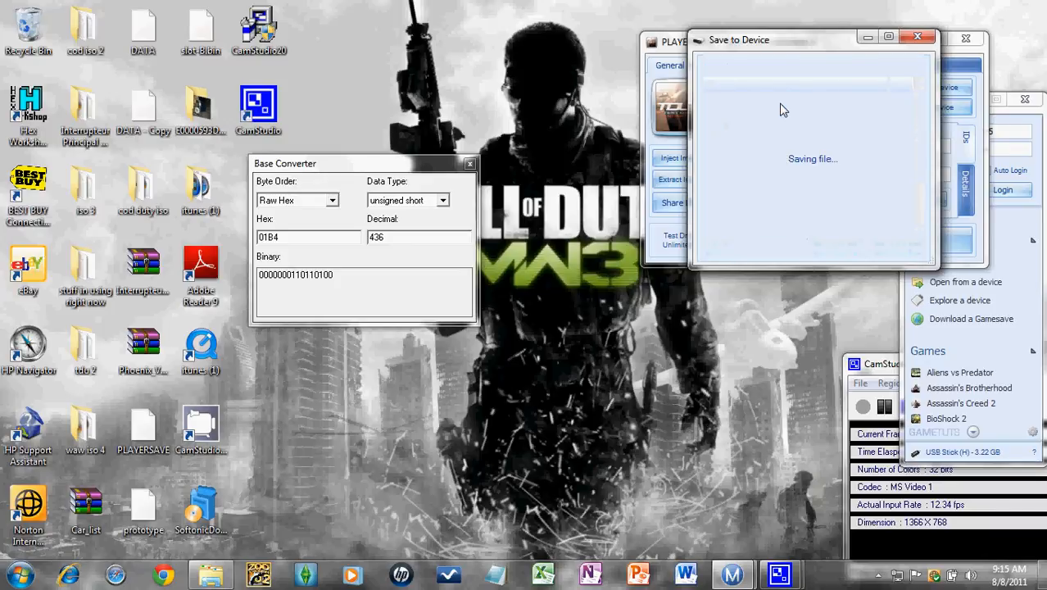